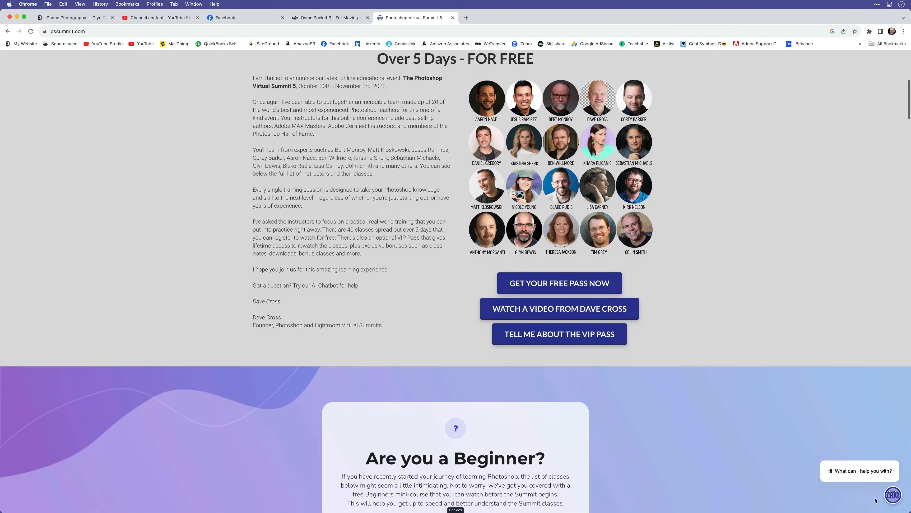
Step: Browse the open photos and select the Levels 1 adjustment layer on the daffodils
{"action": "scroll", "scroll_direction": "down", "scroll_amount": 3}
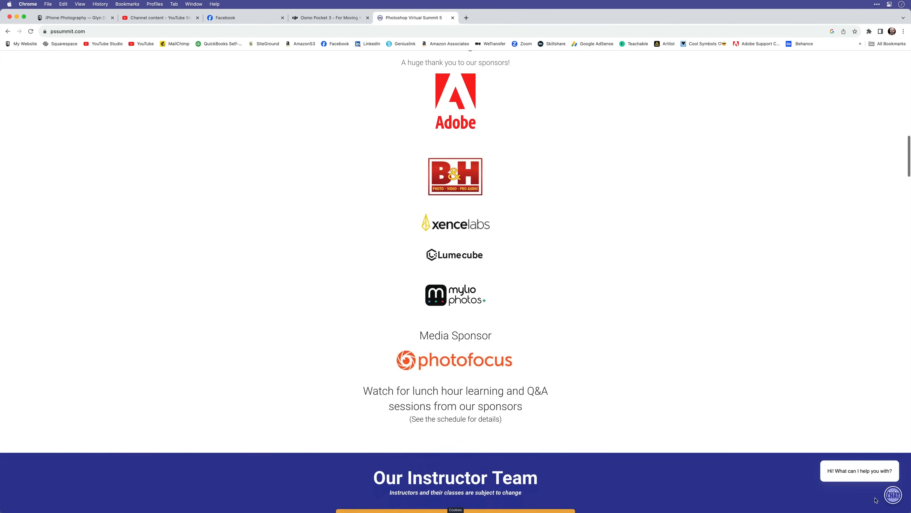
{"action": "scroll", "scroll_direction": "down", "scroll_amount": 3}
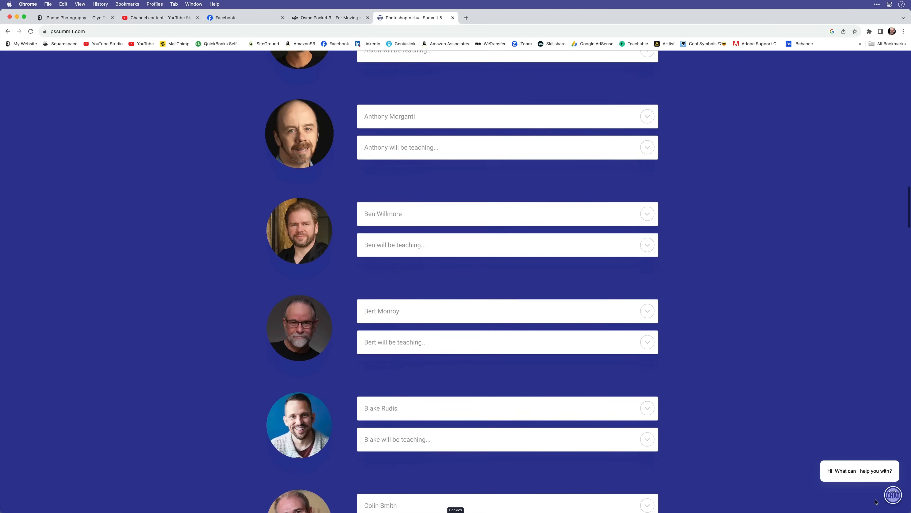
{"action": "scroll", "scroll_direction": "down", "scroll_amount": 3}
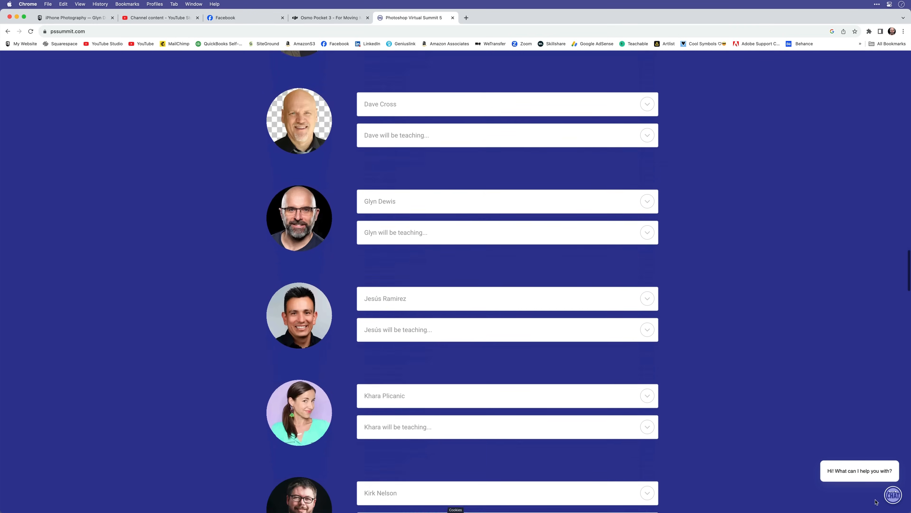
{"action": "left_click", "coordinate": [647, 232]}
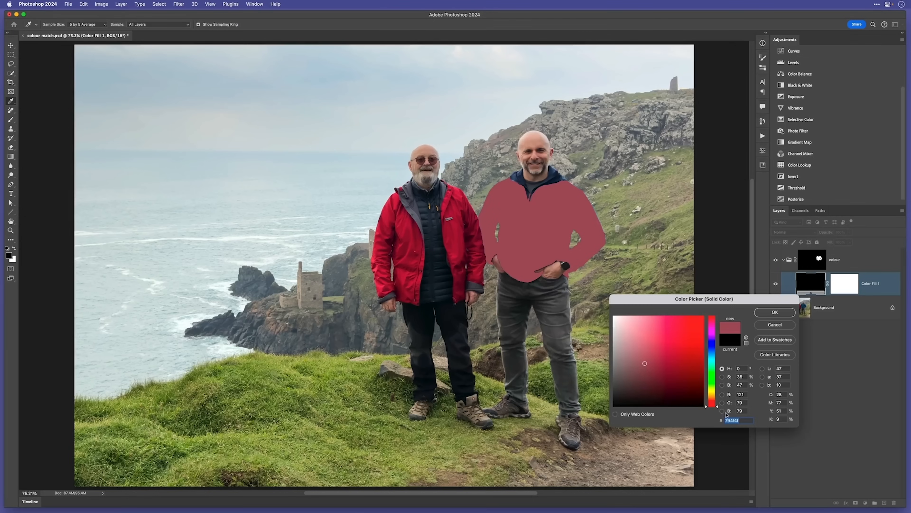
{"action": "left_click", "coordinate": [669, 362]}
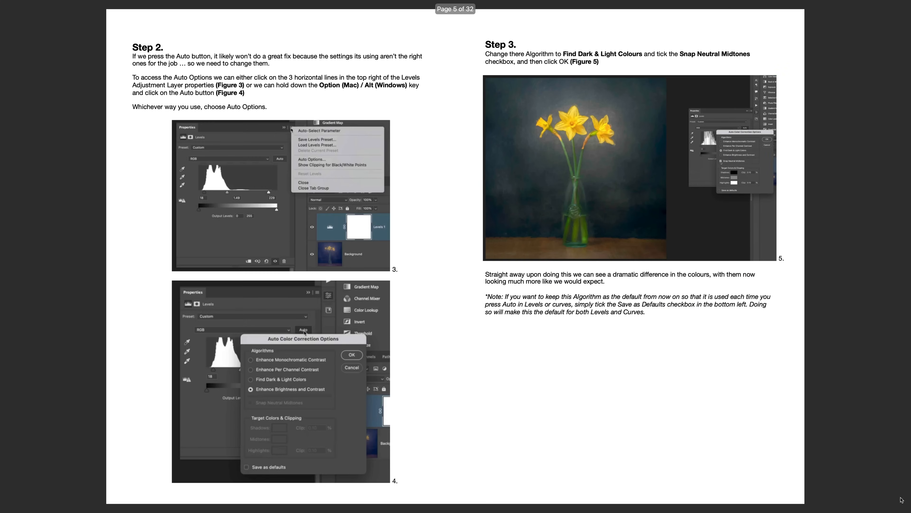
{"action": "scroll", "scroll_direction": "down", "scroll_amount": 3}
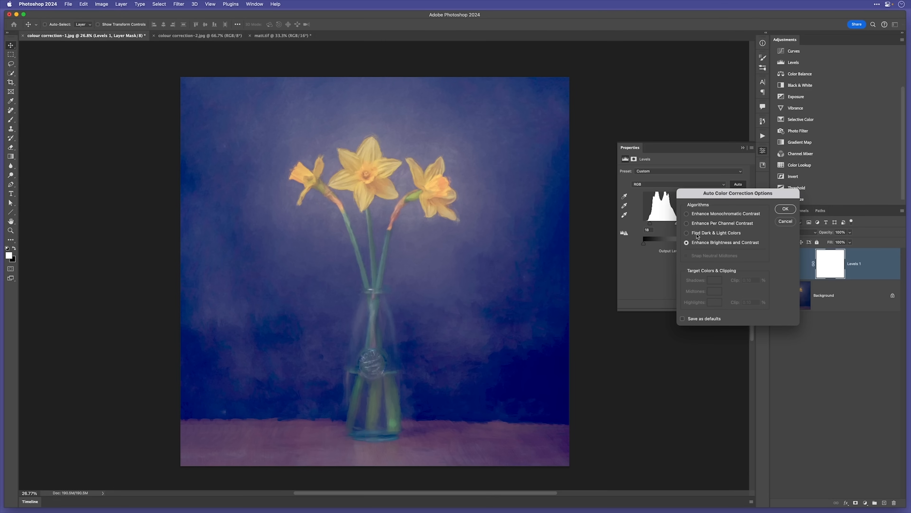
Step: Apply Auto Levels to the harbour and daffodil photos, brightening the daffodils into a vivid blue cast
{"action": "left_click", "coordinate": [175, 35]}
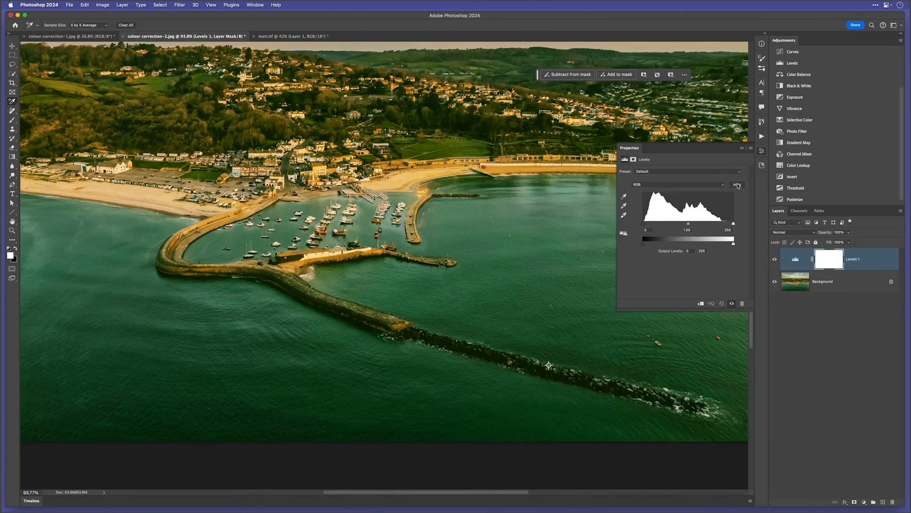
{"action": "left_click", "coordinate": [65, 36]}
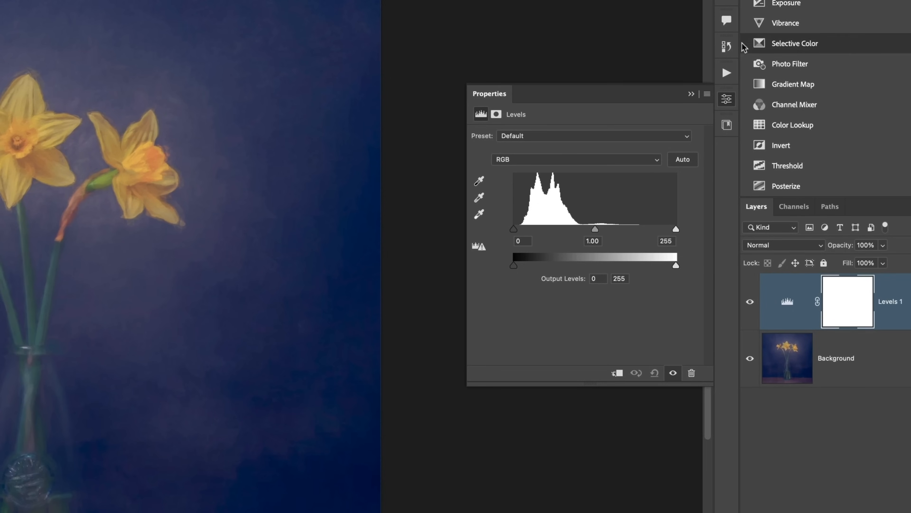
{"action": "mouse_move", "coordinate": [690, 194]}
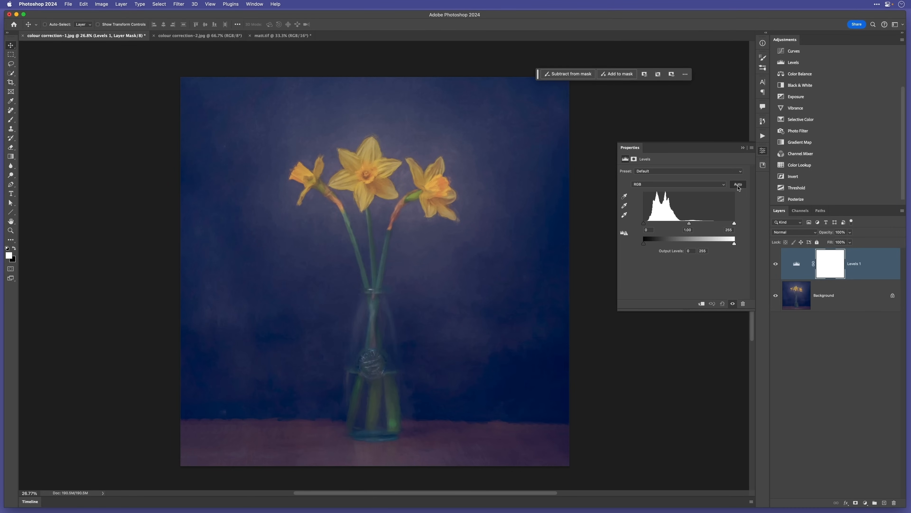
{"action": "left_click", "coordinate": [738, 185]}
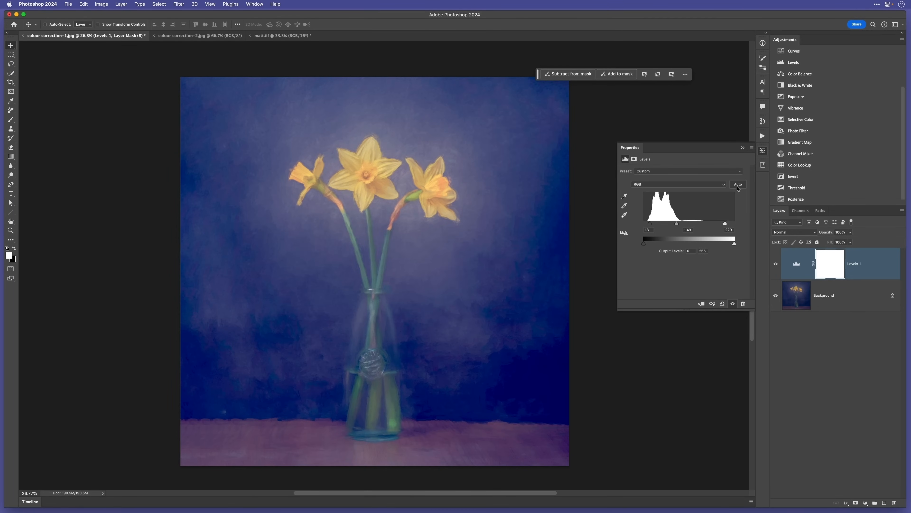
{"action": "mouse_move", "coordinate": [740, 191]}
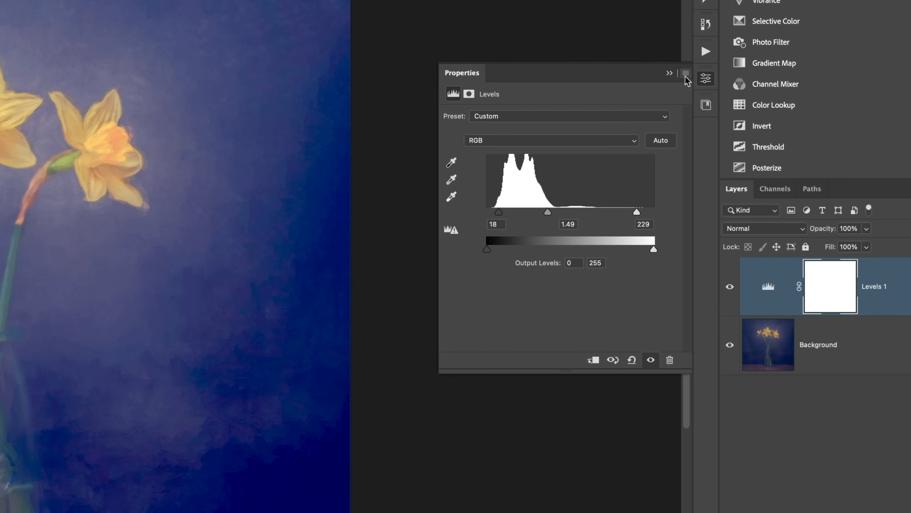
Step: Bring up the Auto Color Correction Options dialog from the Levels Properties panel
{"action": "left_click", "coordinate": [686, 75]}
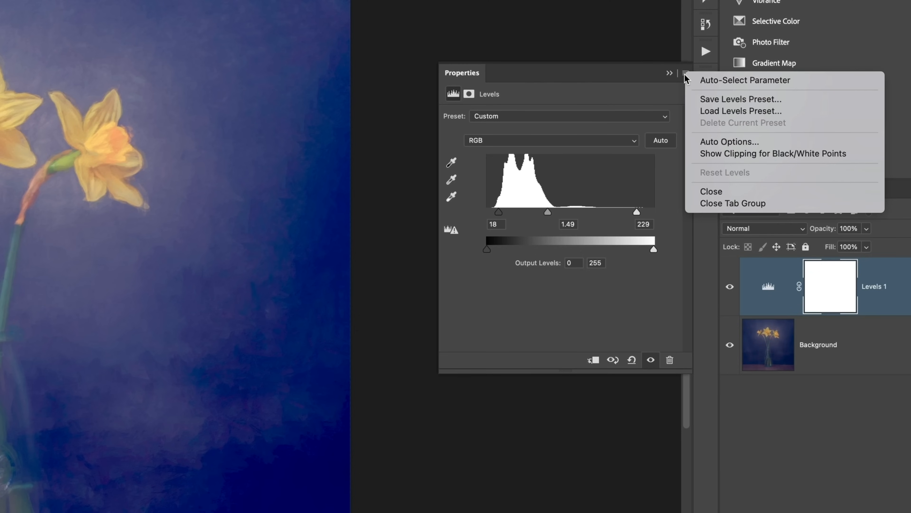
{"action": "mouse_move", "coordinate": [729, 142]}
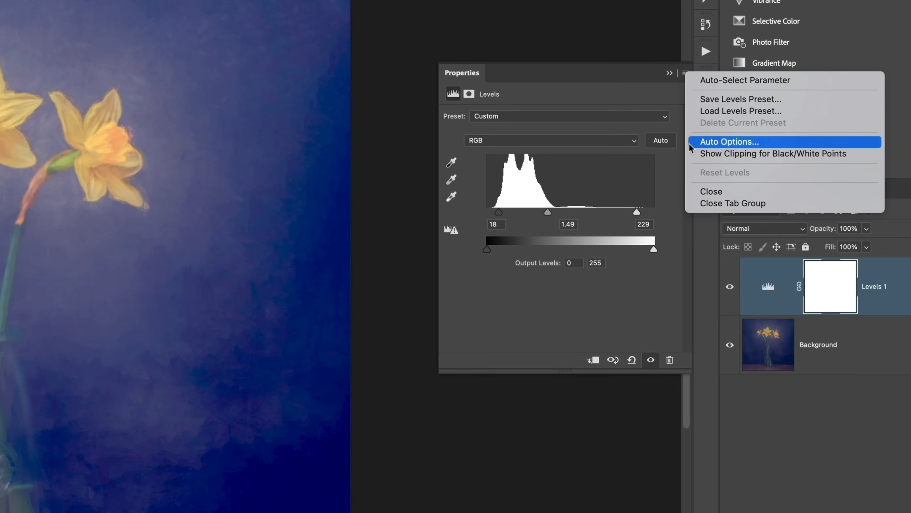
{"action": "mouse_move", "coordinate": [668, 169]}
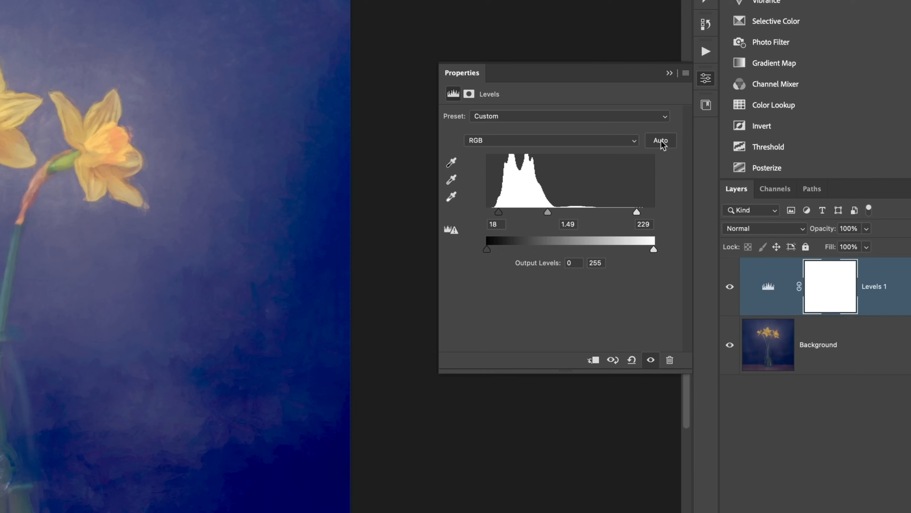
{"action": "left_click", "coordinate": [660, 140]}
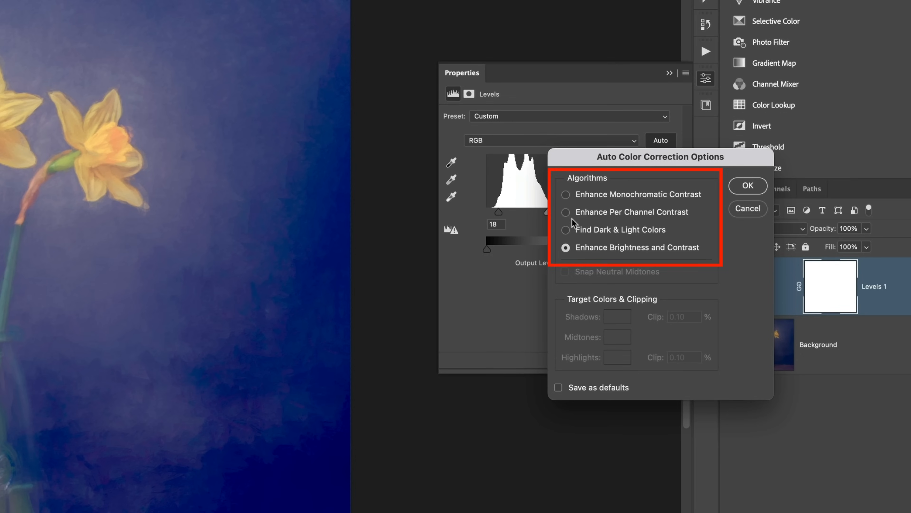
{"action": "mouse_move", "coordinate": [587, 275]}
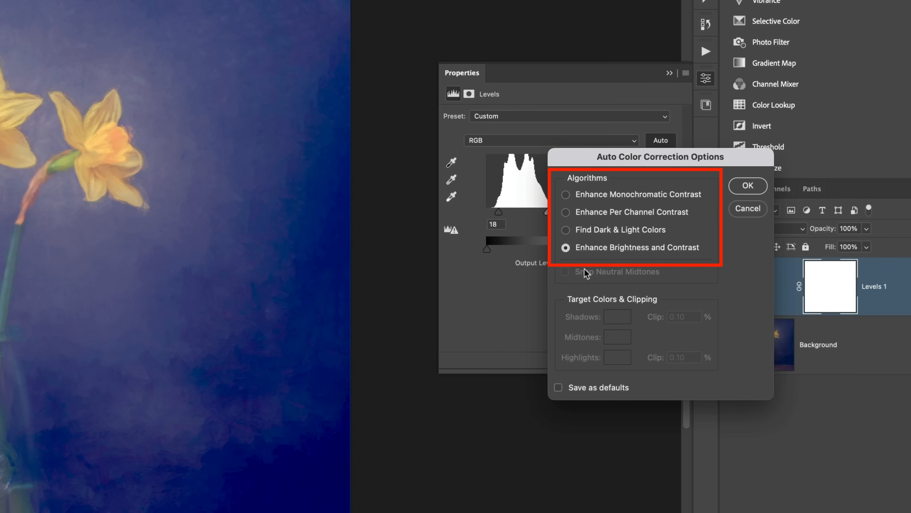
{"action": "mouse_move", "coordinate": [587, 274]}
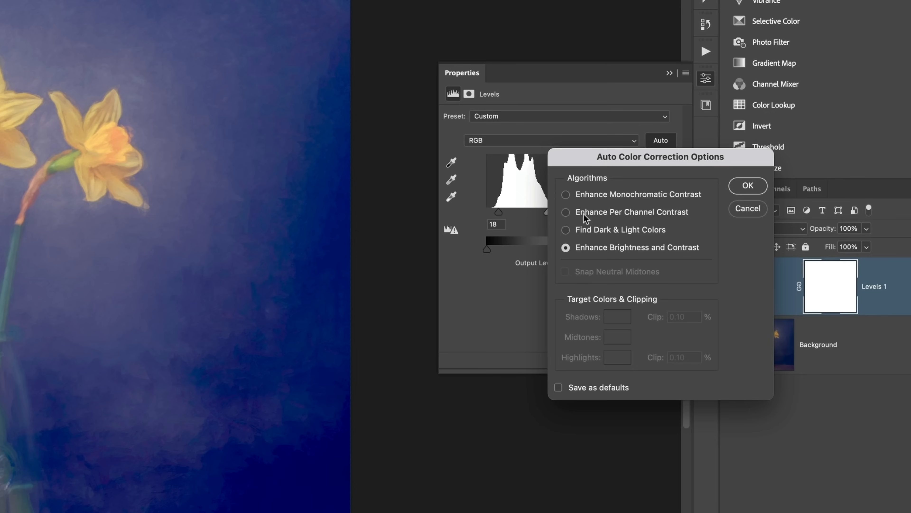
{"action": "mouse_move", "coordinate": [585, 216]}
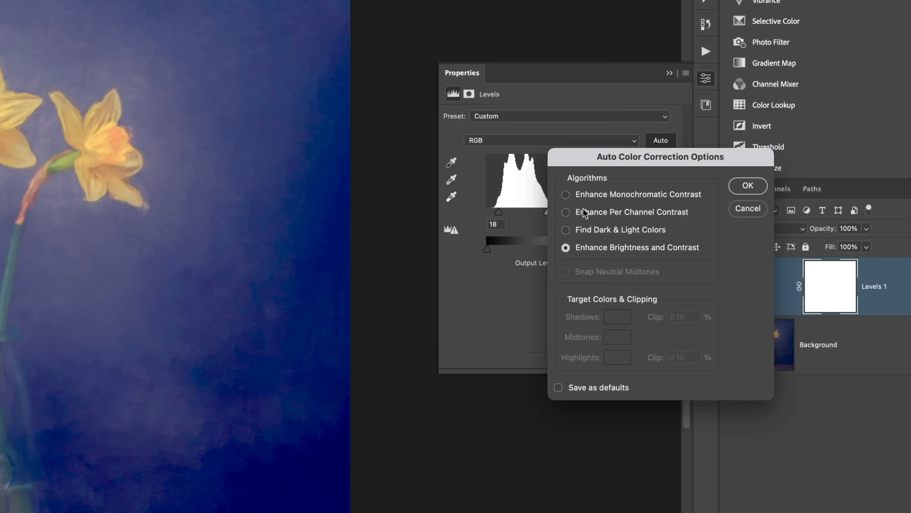
{"action": "mouse_move", "coordinate": [585, 221]}
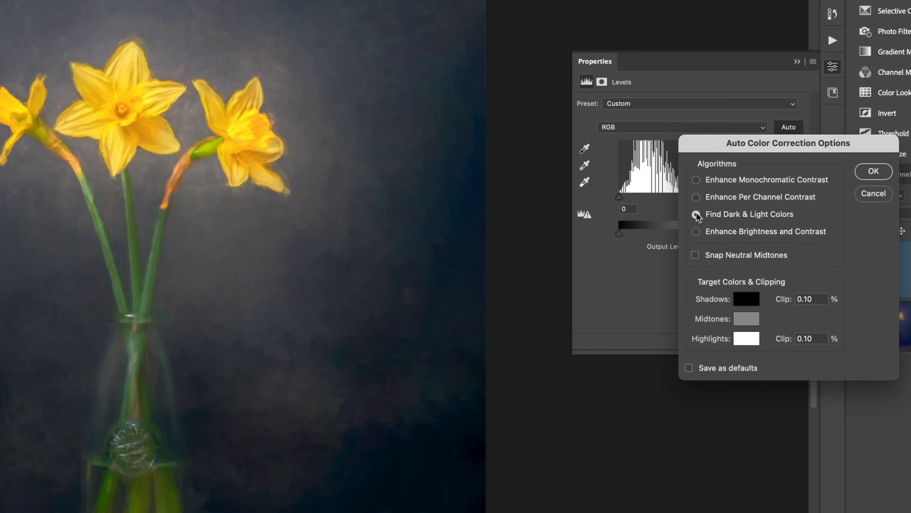
Step: Apply Find Dark & Light Colors with Snap Neutral Midtones, neutralising the daffodil background, and reopen the options
{"action": "left_click", "coordinate": [696, 214]}
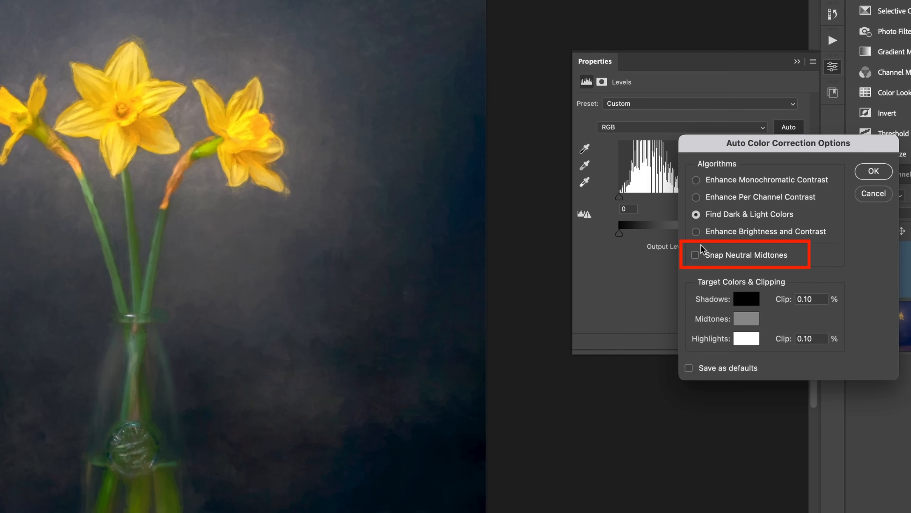
{"action": "mouse_move", "coordinate": [697, 261]}
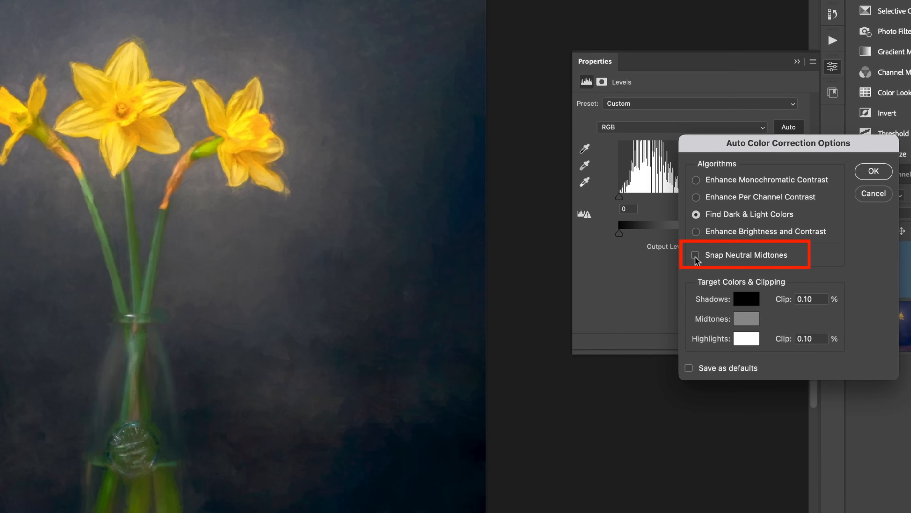
{"action": "left_click", "coordinate": [696, 255]}
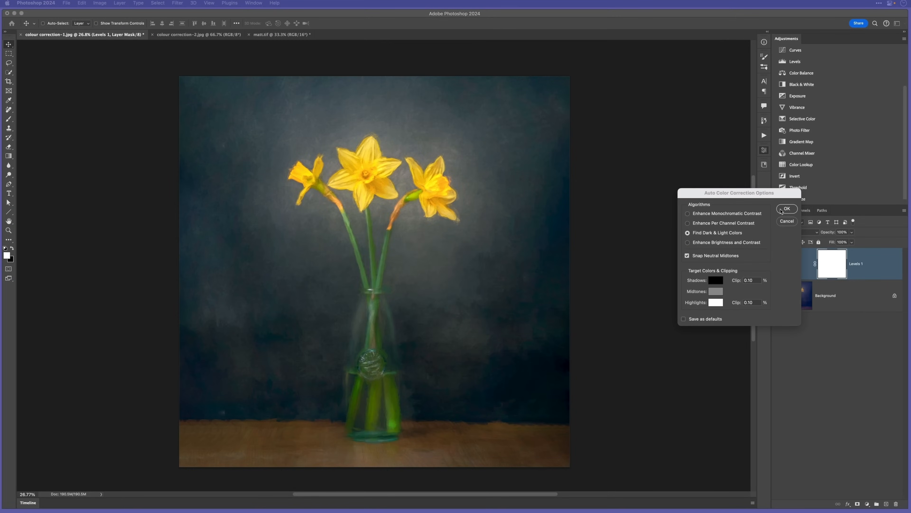
{"action": "left_click", "coordinate": [786, 209]}
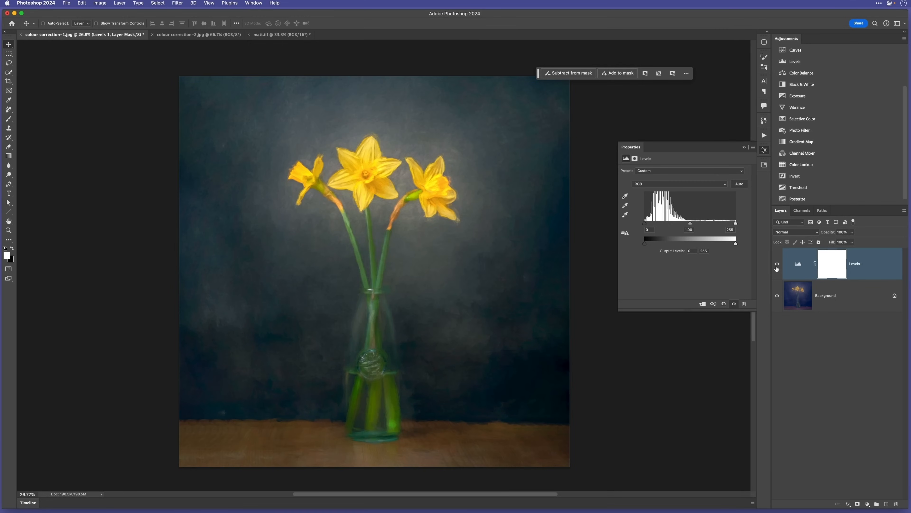
{"action": "mouse_move", "coordinate": [751, 169]}
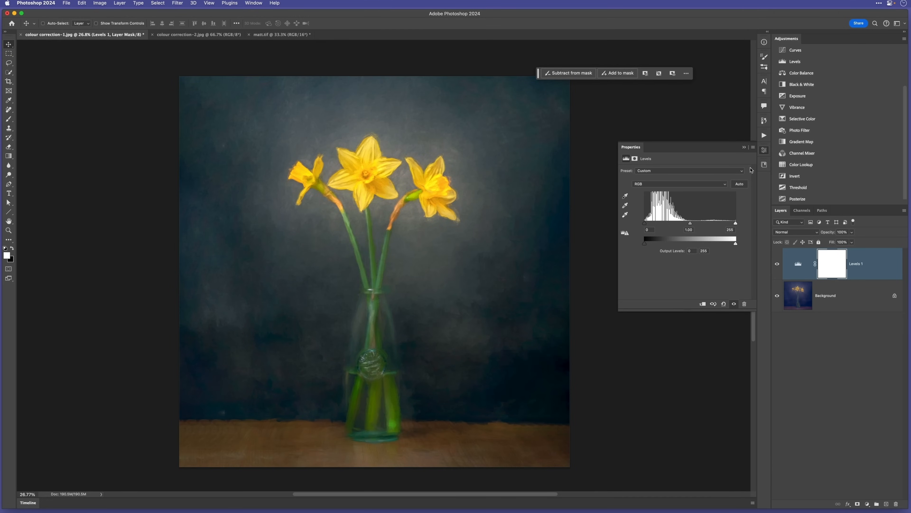
{"action": "left_click", "coordinate": [739, 184]}
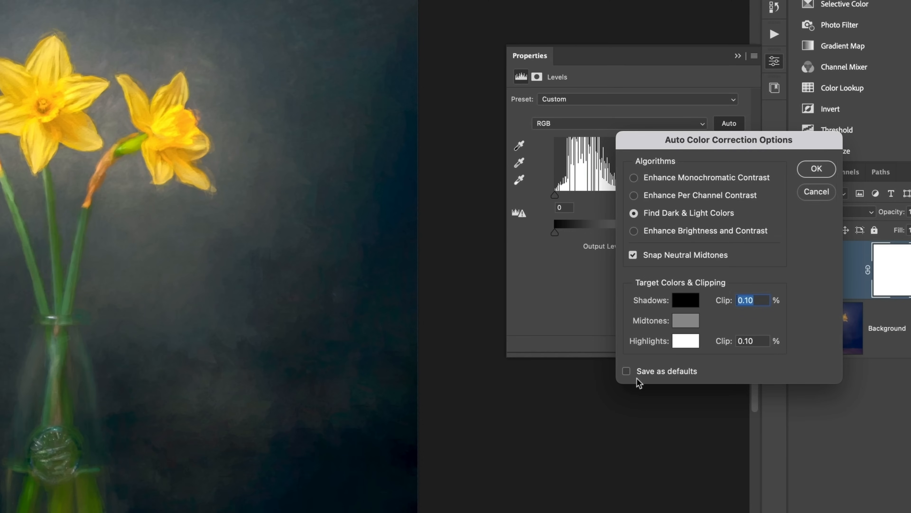
{"action": "mouse_move", "coordinate": [651, 380]}
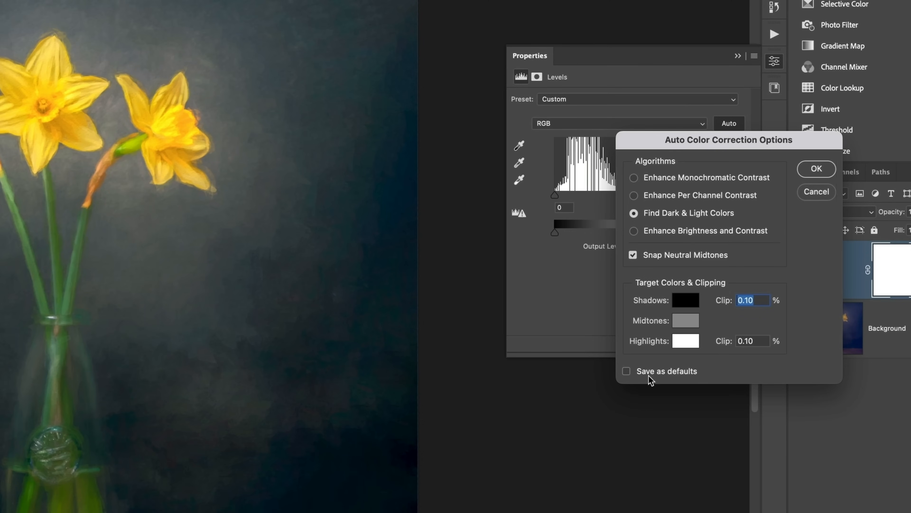
{"action": "mouse_move", "coordinate": [630, 378]}
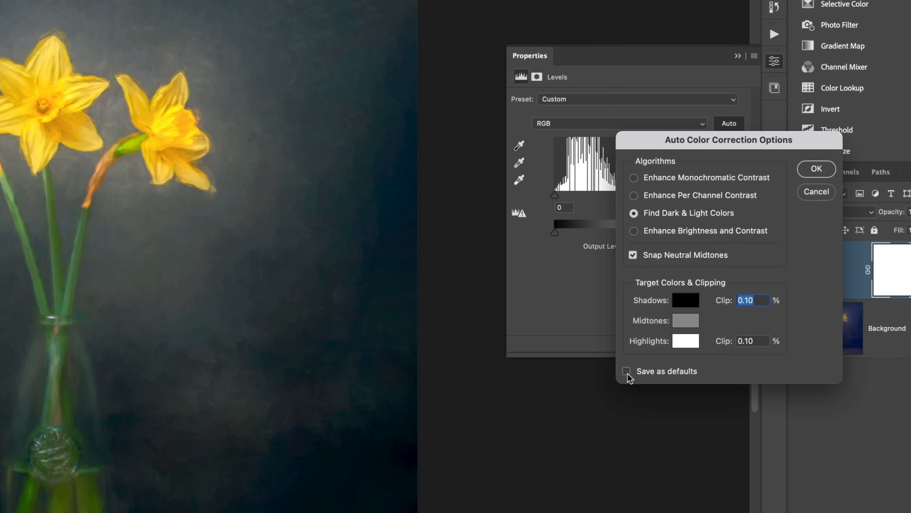
Step: Save Find Dark & Light Colors with Snap Neutral Midtones as the auto correction defaults
{"action": "left_click", "coordinate": [626, 371]}
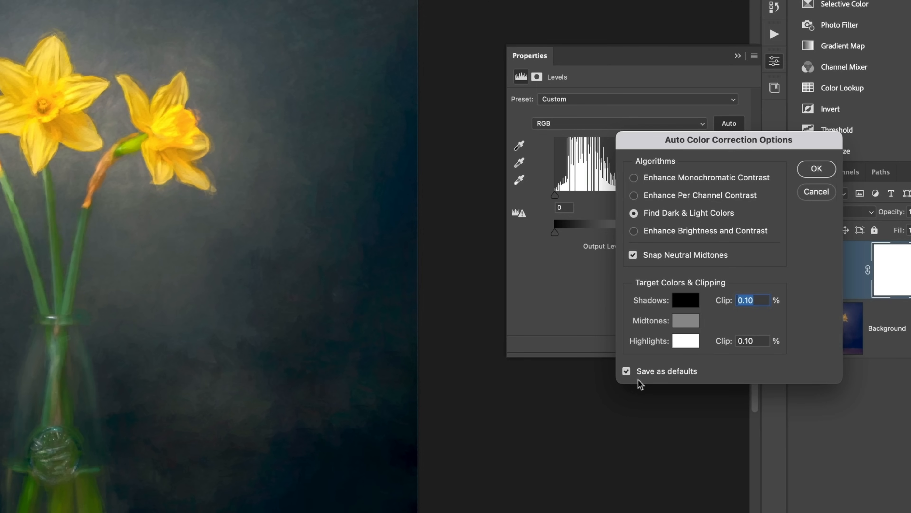
{"action": "mouse_move", "coordinate": [792, 191]}
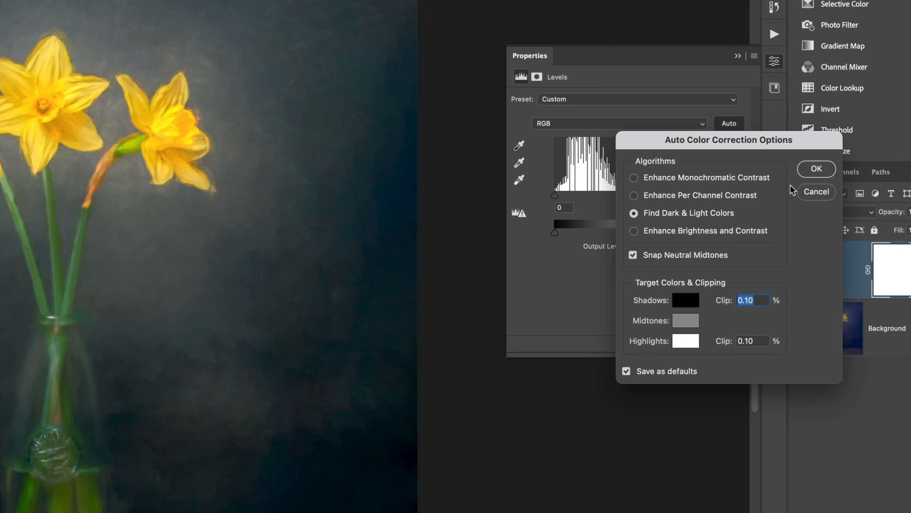
{"action": "mouse_move", "coordinate": [817, 181]}
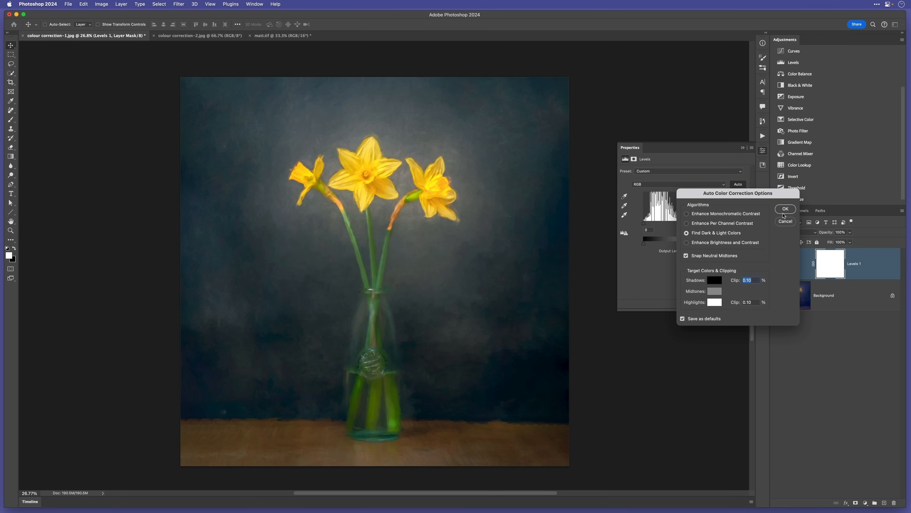
{"action": "left_click", "coordinate": [784, 209]}
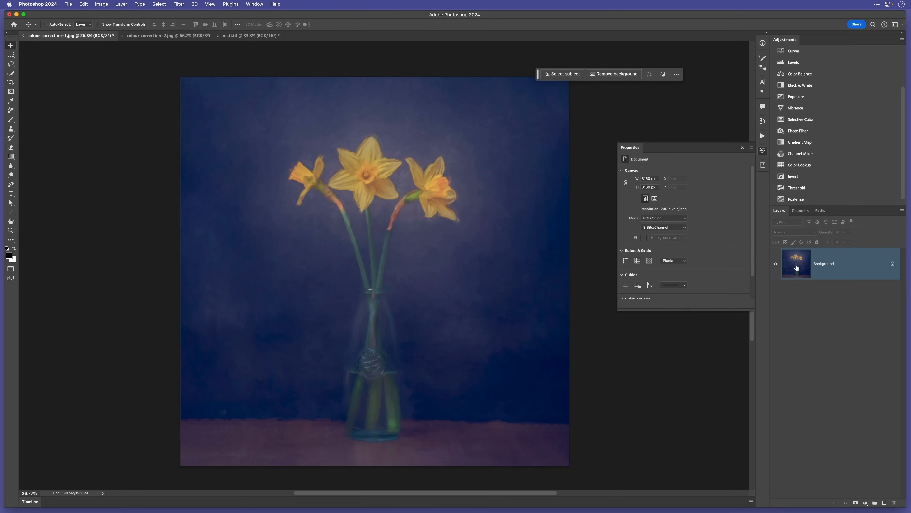
{"action": "mouse_move", "coordinate": [786, 187]}
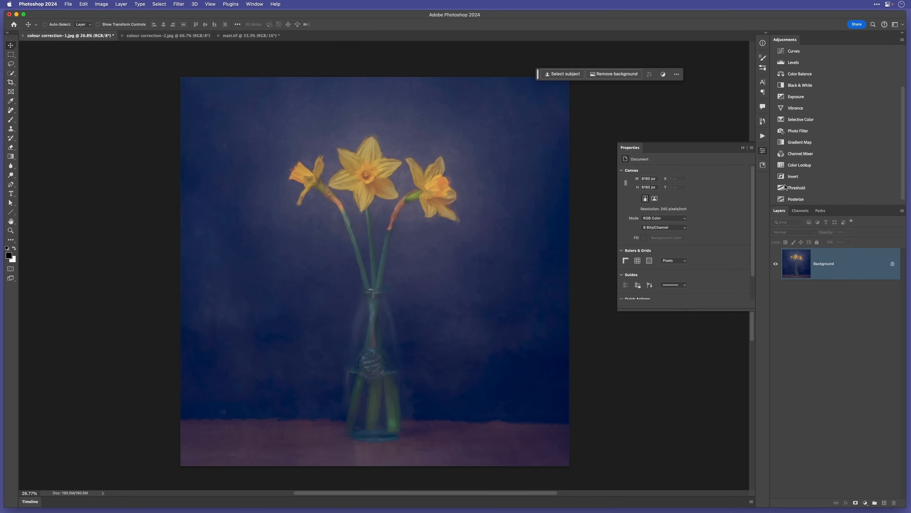
Step: Add a new Levels layer to the daffodils, auto-correct it to neutral grey, and reopen the auto options
{"action": "left_click", "coordinate": [793, 62]}
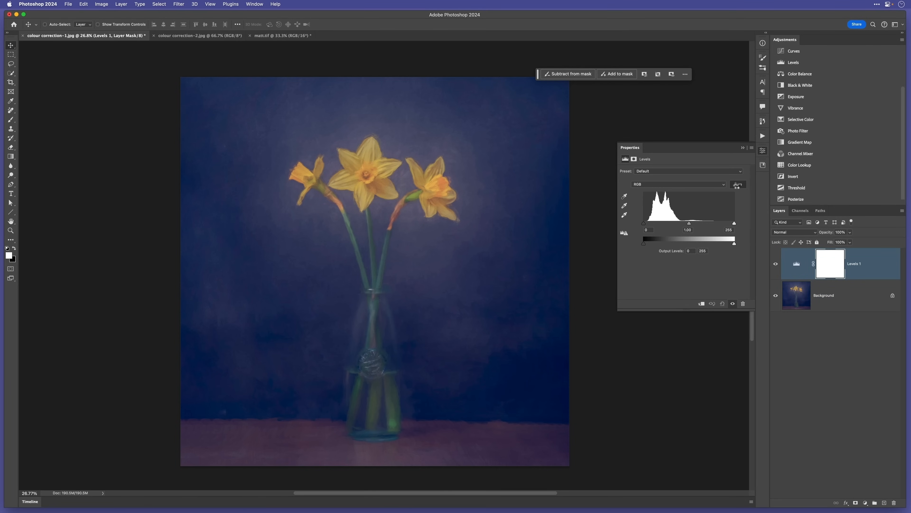
{"action": "left_click", "coordinate": [738, 184]}
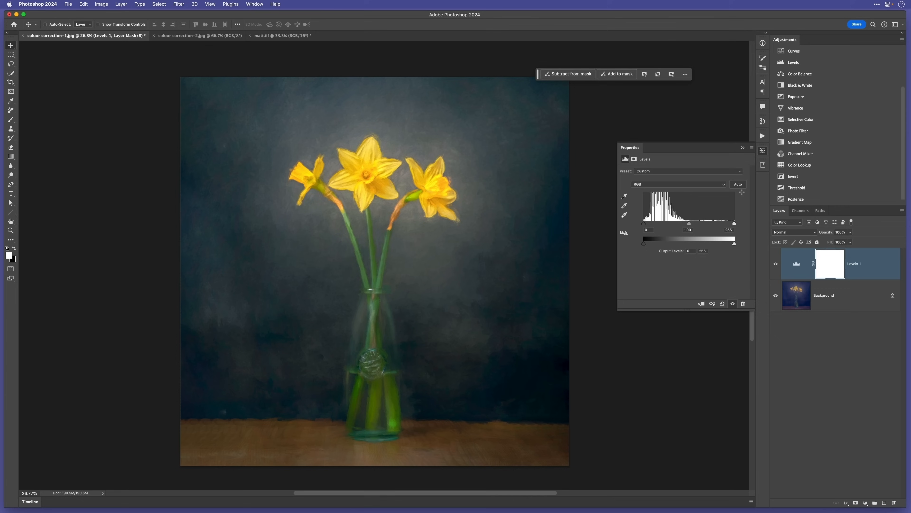
{"action": "left_click", "coordinate": [738, 184]}
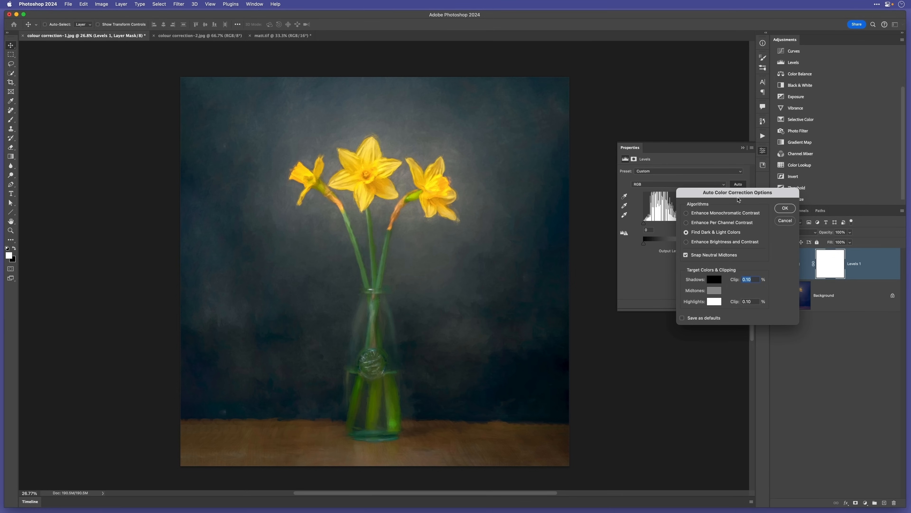
{"action": "mouse_move", "coordinate": [741, 202]}
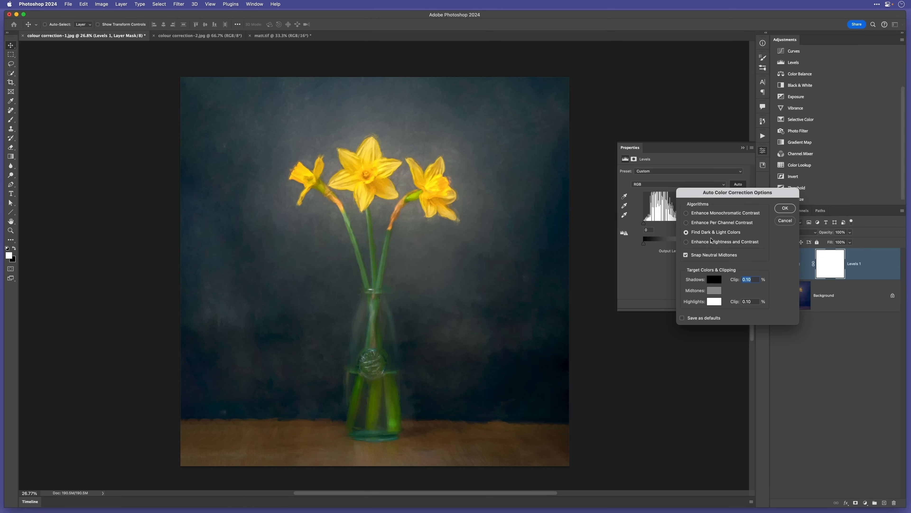
{"action": "mouse_move", "coordinate": [710, 249]}
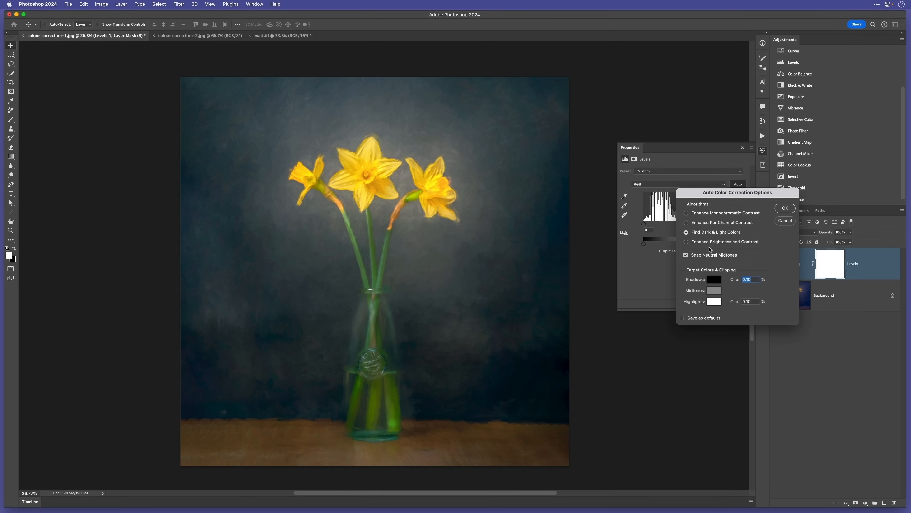
Step: Restore Enhance Brightness and Contrast as the saved default auto algorithm
{"action": "left_click", "coordinate": [686, 242]}
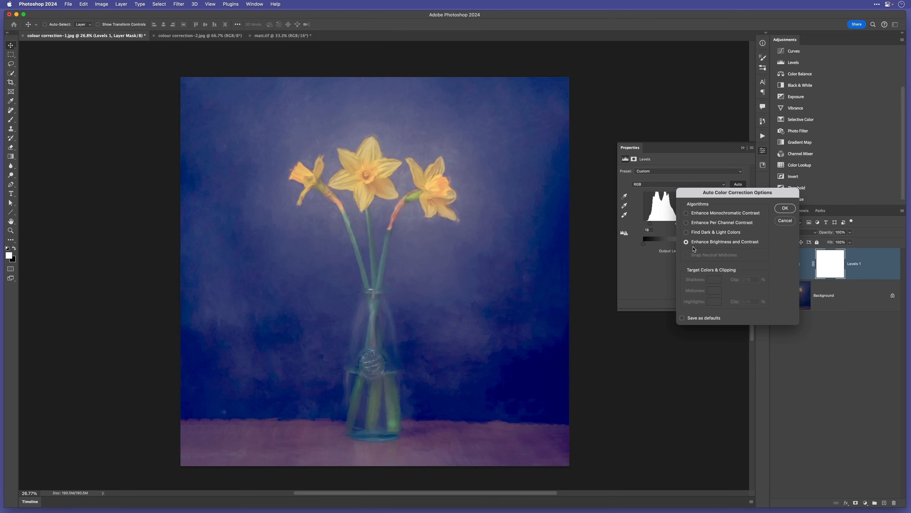
{"action": "mouse_move", "coordinate": [683, 320]}
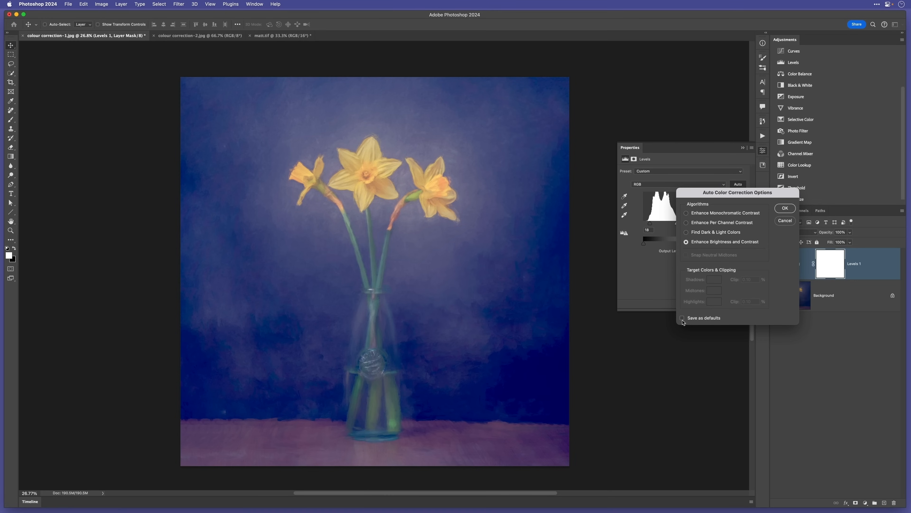
{"action": "left_click", "coordinate": [784, 208]}
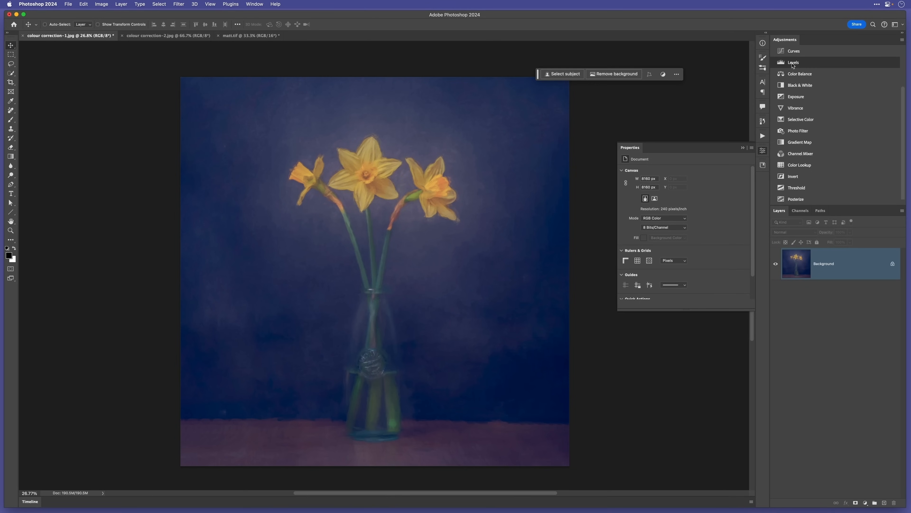
Step: Add a Curves layer to the daffodils, view its default auto algorithm, then move to the harbour photo
{"action": "left_click", "coordinate": [794, 51]}
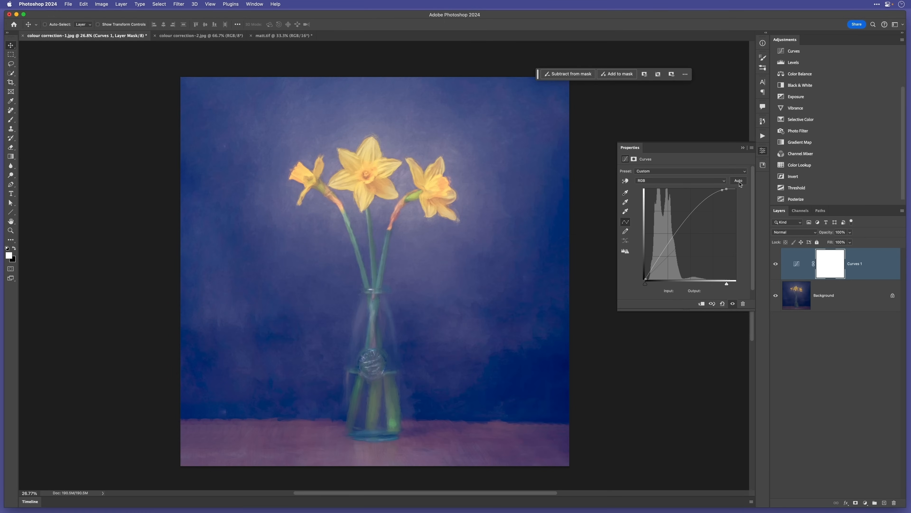
{"action": "left_click", "coordinate": [738, 181]}
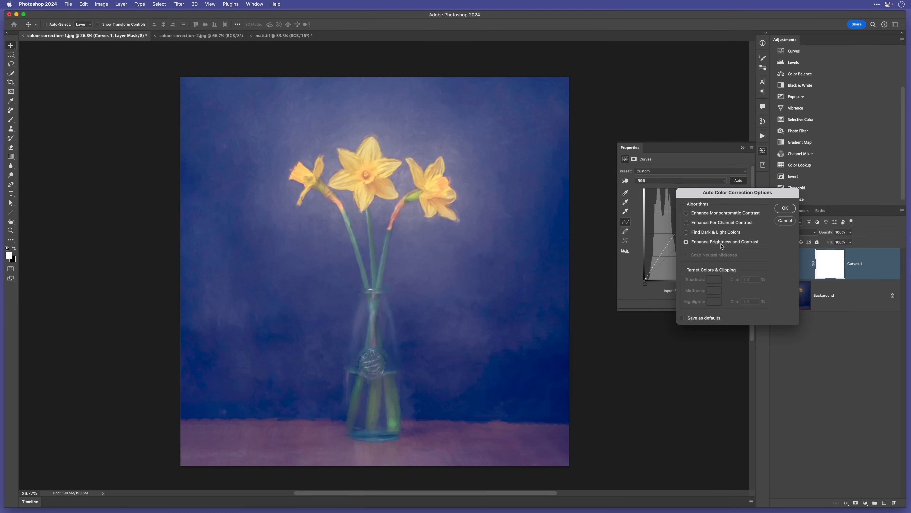
{"action": "left_click", "coordinate": [169, 35]}
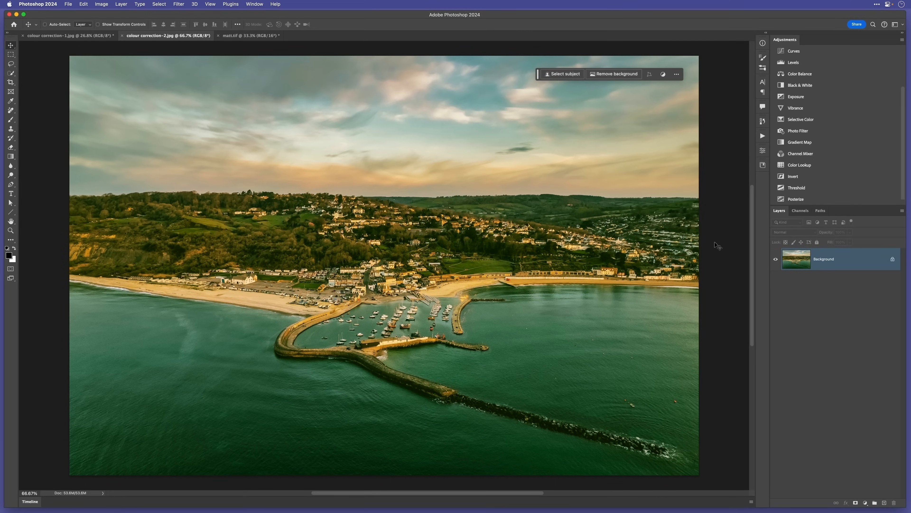
{"action": "mouse_move", "coordinate": [718, 247]}
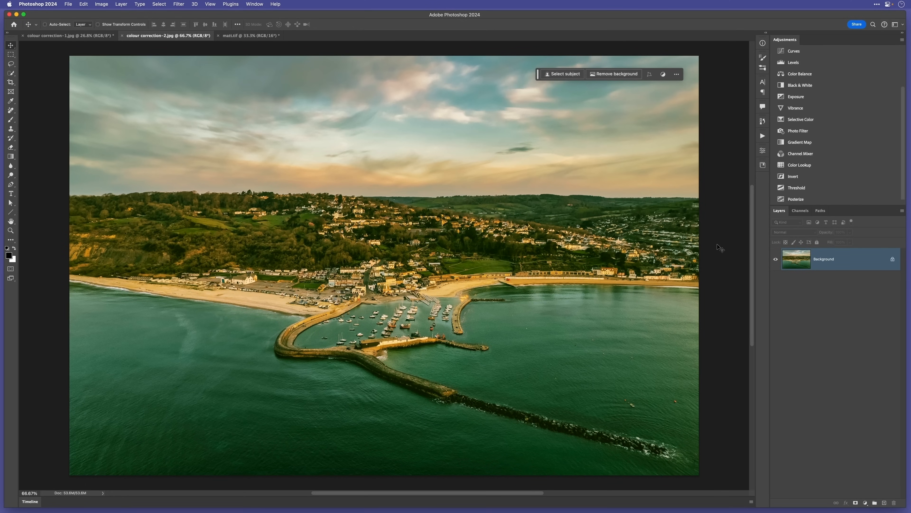
{"action": "mouse_move", "coordinate": [715, 249]}
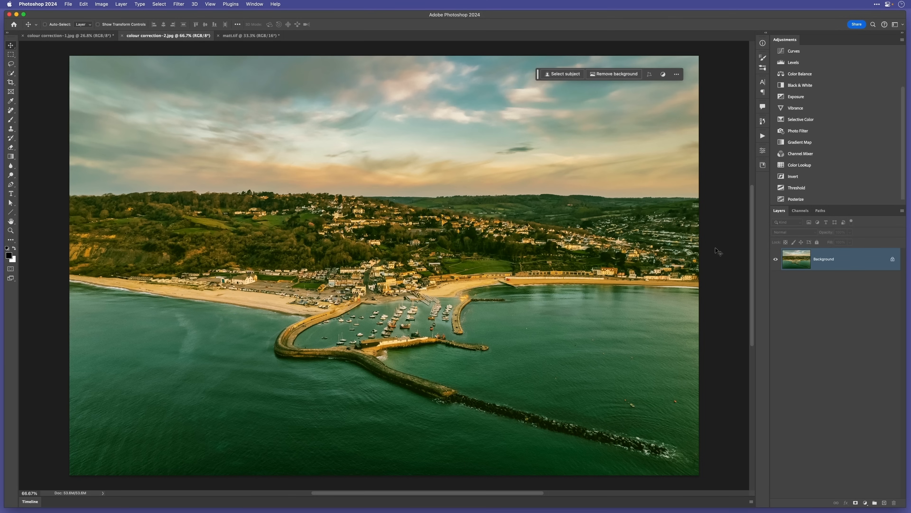
{"action": "mouse_move", "coordinate": [717, 251]}
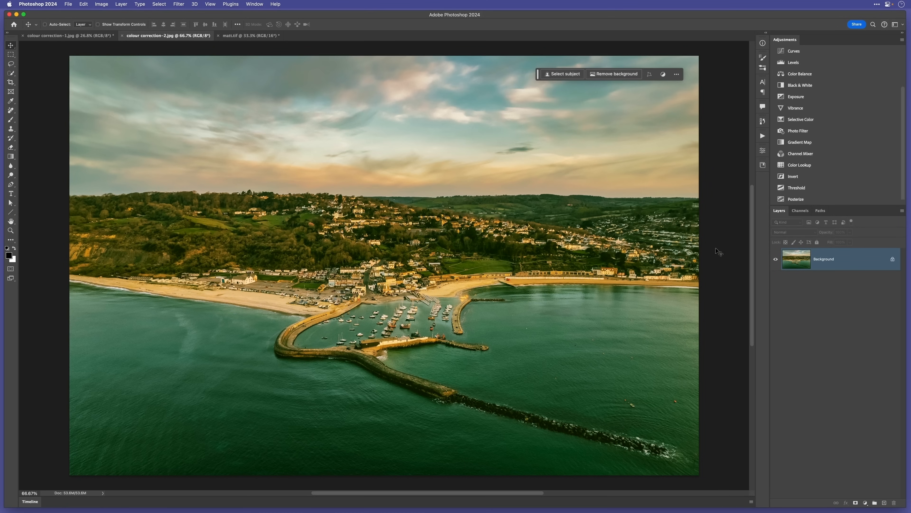
{"action": "mouse_move", "coordinate": [744, 149]}
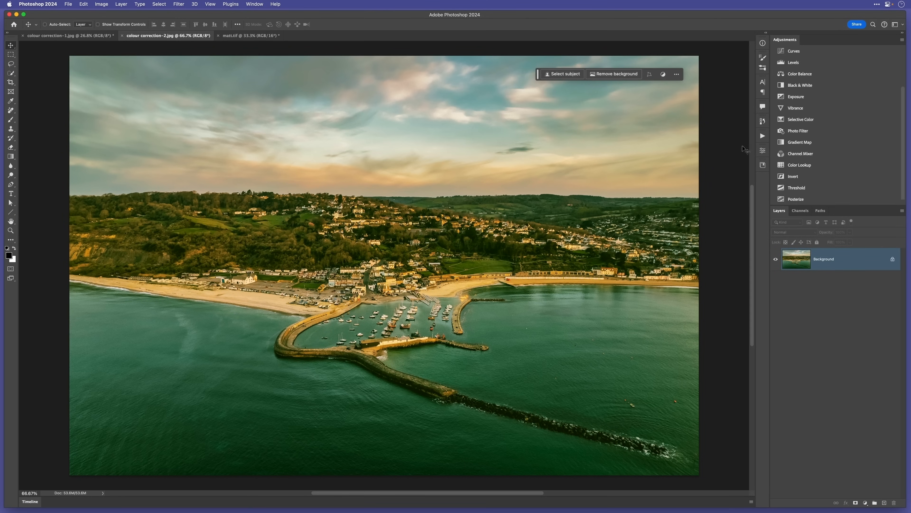
Step: Add a Levels adjustment layer to the Lyme Regis harbour photo
{"action": "left_click", "coordinate": [793, 62]}
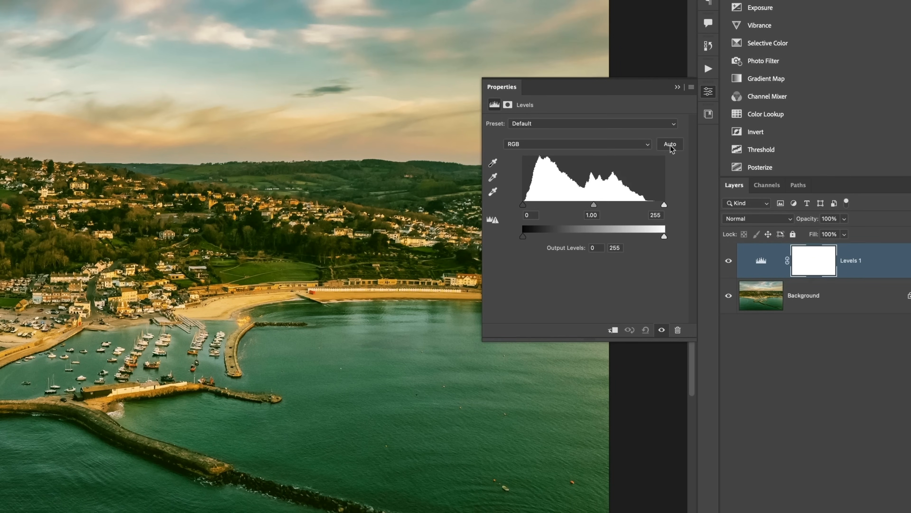
Step: Auto-correct the harbour photo with Find Dark & Light Colors and Snap Neutral Midtones, removing the green cast
{"action": "left_click", "coordinate": [669, 144]}
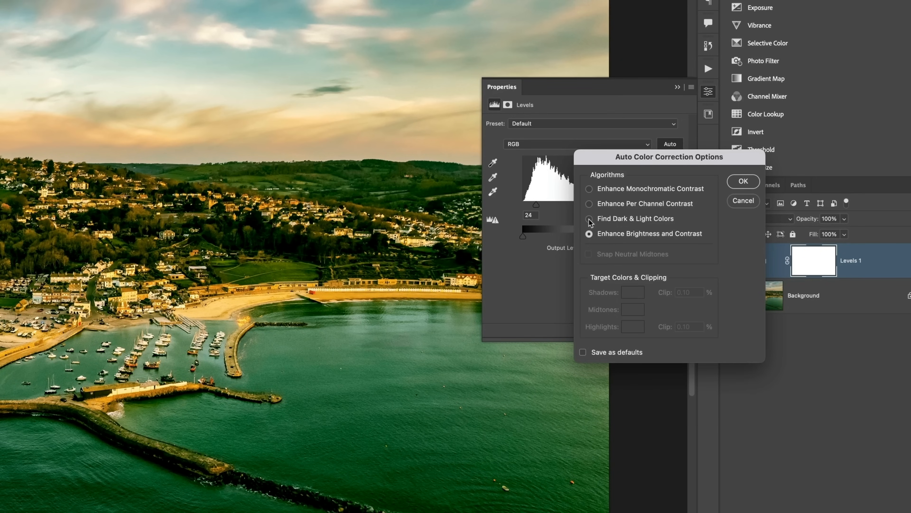
{"action": "left_click", "coordinate": [588, 218]}
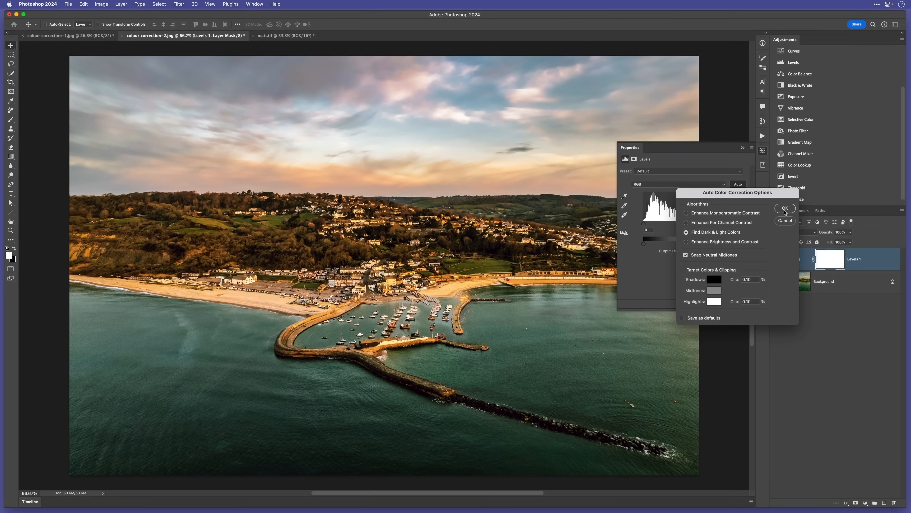
{"action": "left_click", "coordinate": [784, 209]}
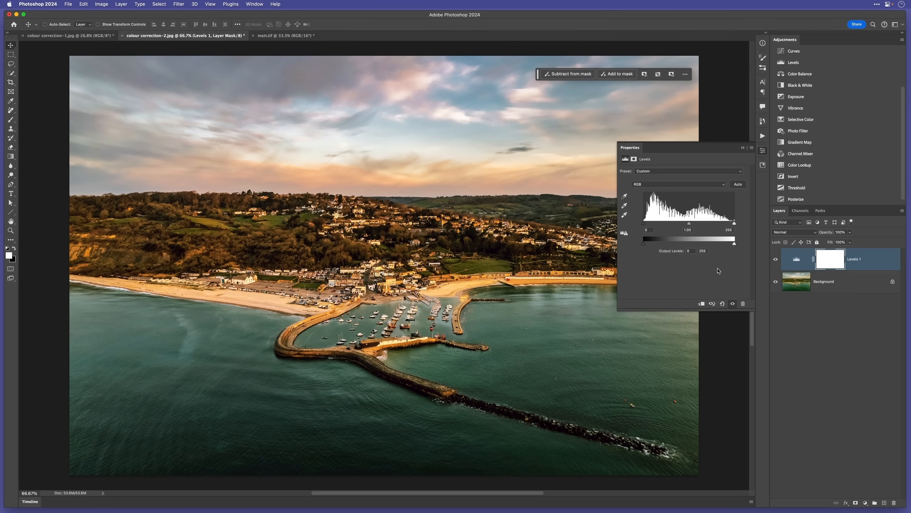
{"action": "left_click", "coordinate": [282, 35]}
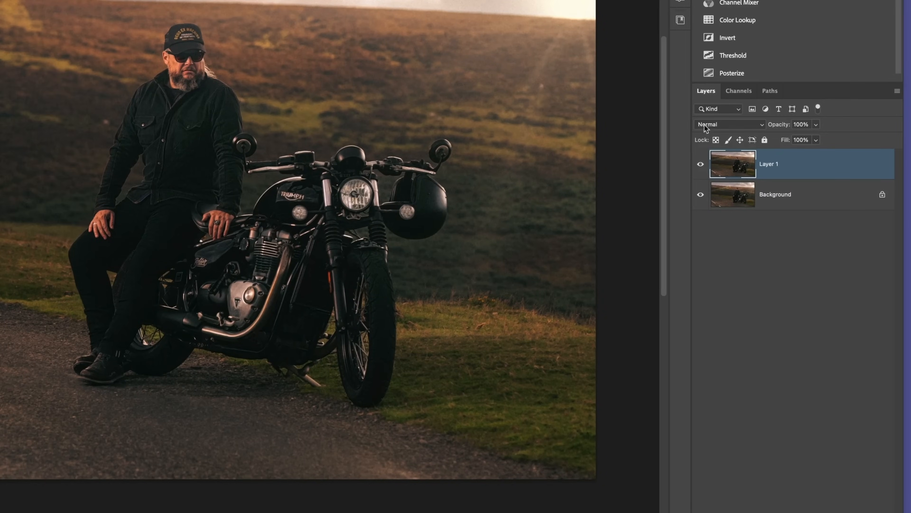
Step: Set the motorcycle photo's Layer 1 to Difference blending, then return to the harbour photo
{"action": "left_click", "coordinate": [730, 124]}
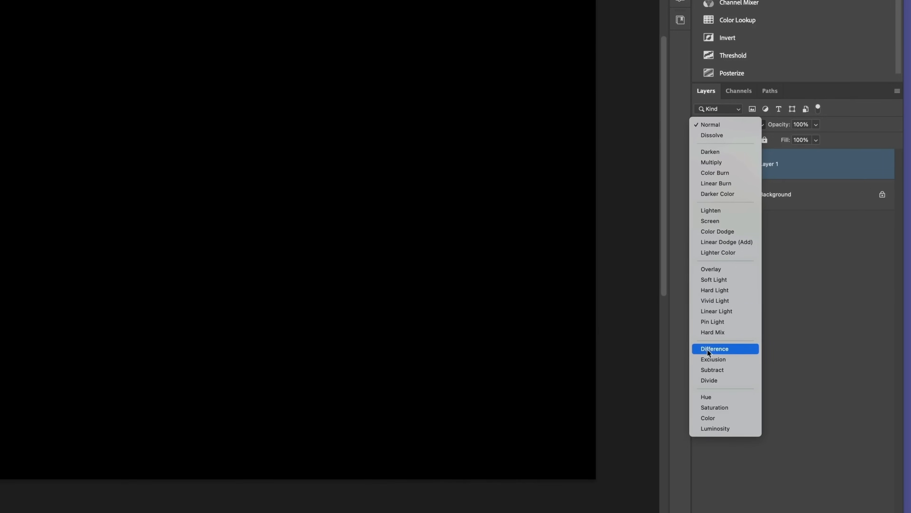
{"action": "left_click", "coordinate": [714, 348]}
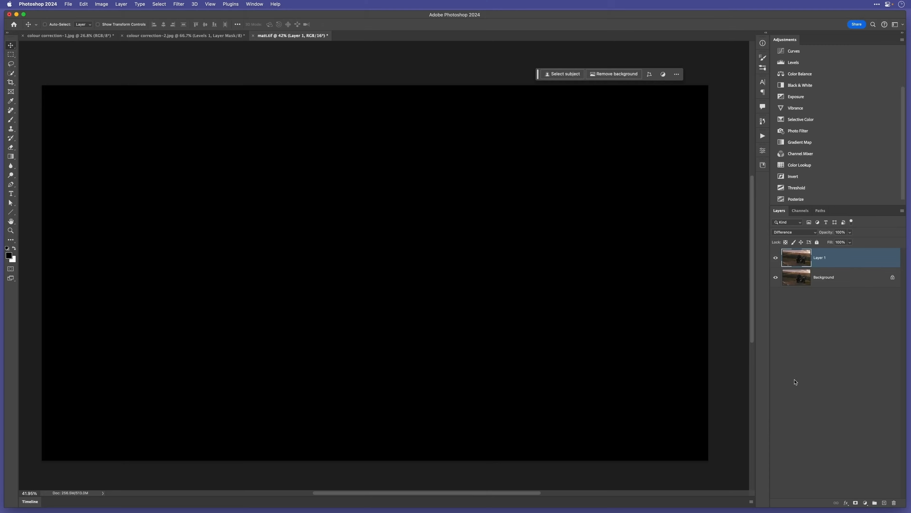
{"action": "mouse_move", "coordinate": [794, 384]}
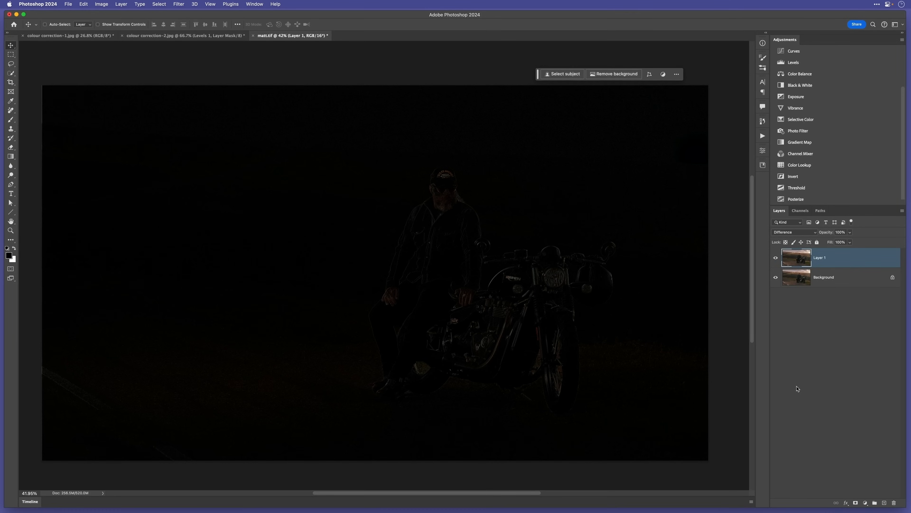
{"action": "left_click", "coordinate": [185, 35]}
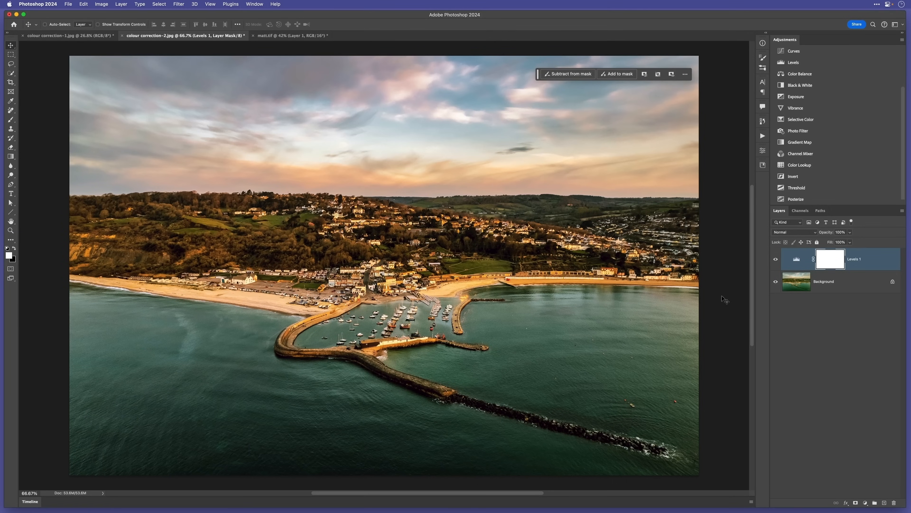
{"action": "mouse_move", "coordinate": [786, 262]}
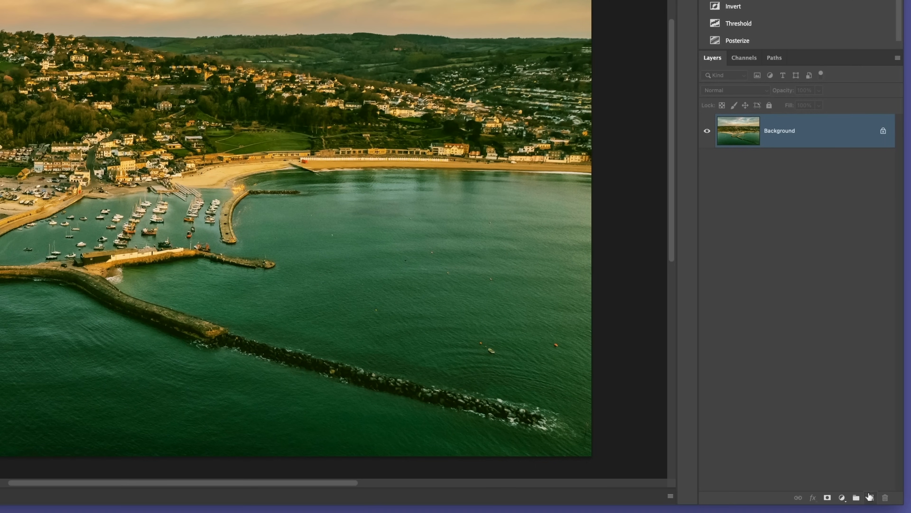
Step: Add a new empty layer above the Background after removing Levels 1
{"action": "left_click", "coordinate": [264, 53]}
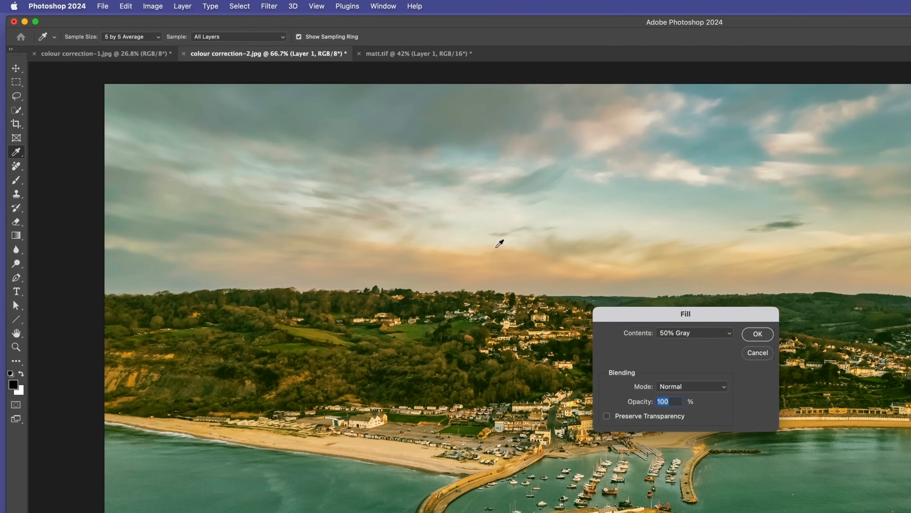
Step: Fill the layer with 50% Gray in Difference mode, toggle it to locate the neutral breakwater spot, and place a Color Sampler point there
{"action": "left_click", "coordinate": [730, 156]}
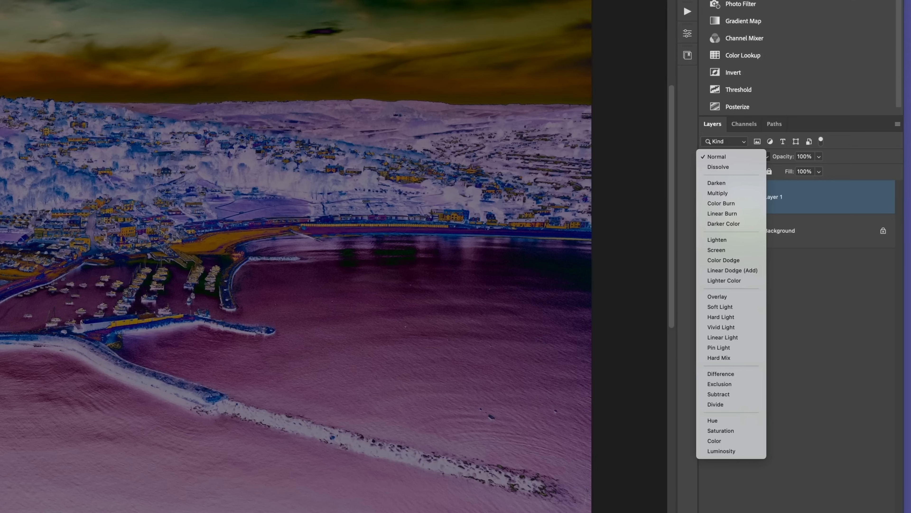
{"action": "left_click", "coordinate": [721, 373]}
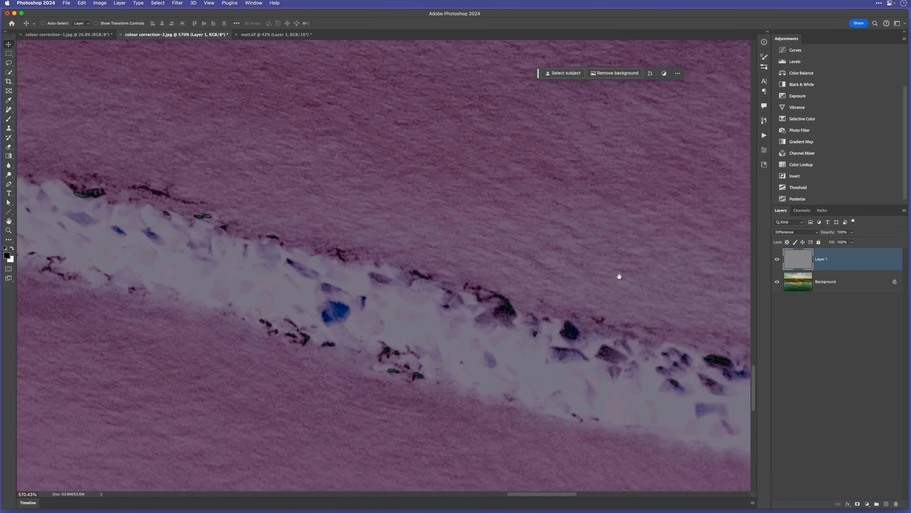
{"action": "left_click", "coordinate": [777, 259]}
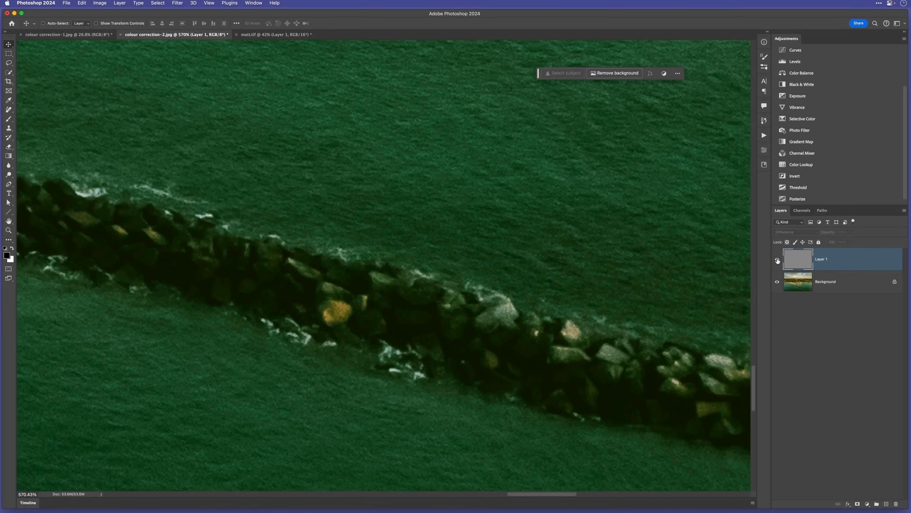
{"action": "left_click", "coordinate": [794, 231]}
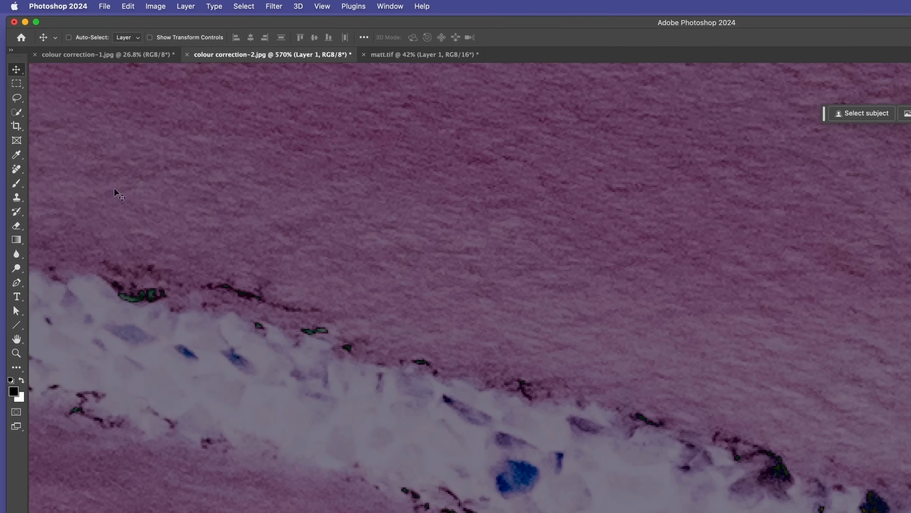
{"action": "left_click", "coordinate": [16, 154]}
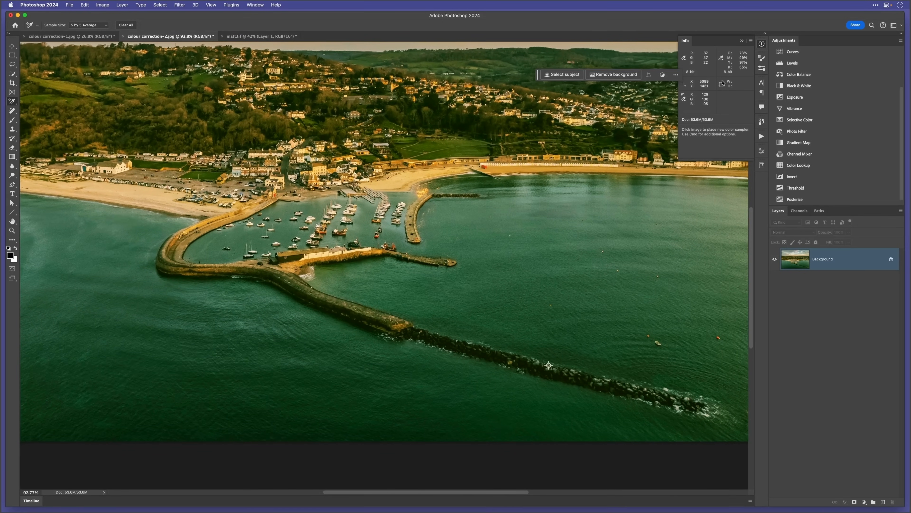
Step: Add a Levels layer, run Auto, and use the gray-point eyedropper on the sample point to neutralise midtones
{"action": "left_click", "coordinate": [792, 63]}
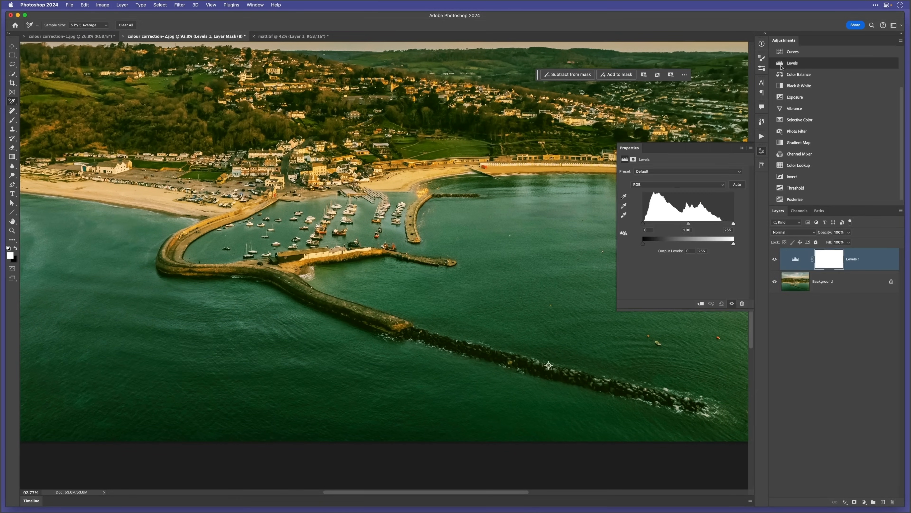
{"action": "left_click", "coordinate": [736, 184]}
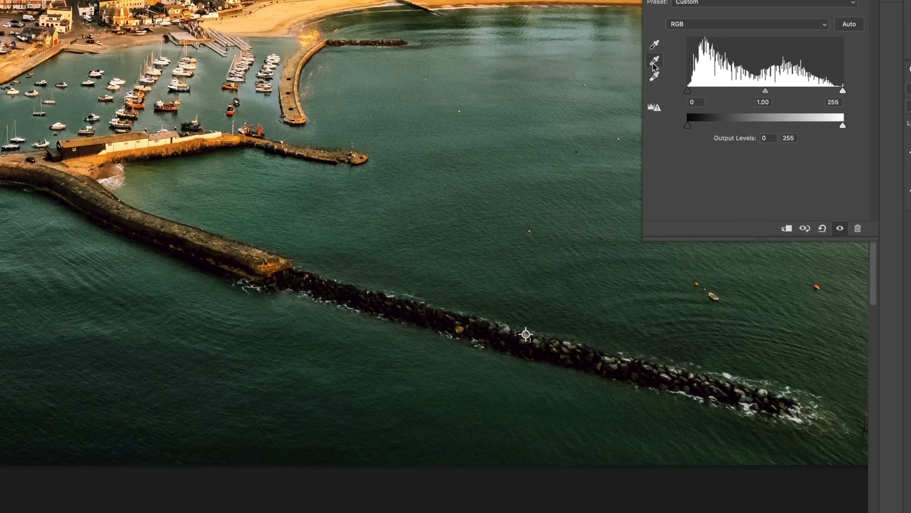
{"action": "left_click", "coordinate": [655, 61]}
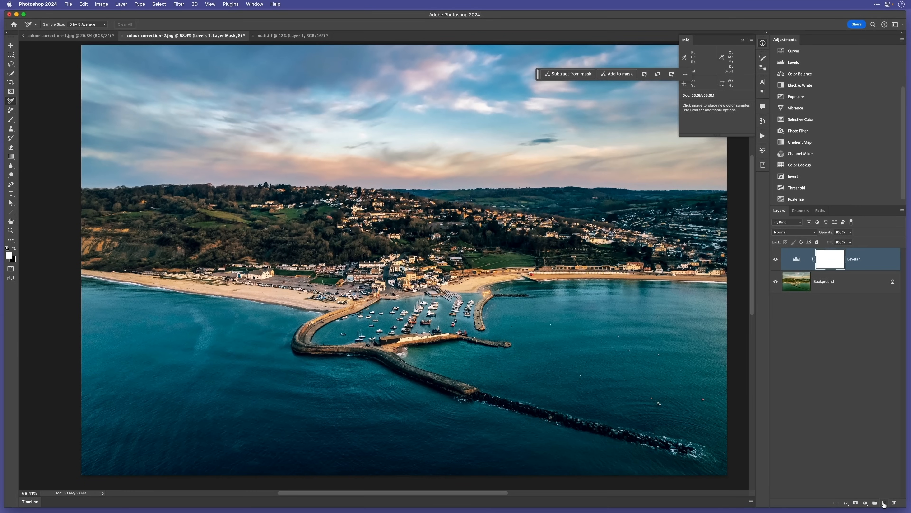
Step: Create a new layer via the New Layer dialog, trying Difference then settling on Soft Light blend mode
{"action": "left_click", "coordinate": [884, 503]}
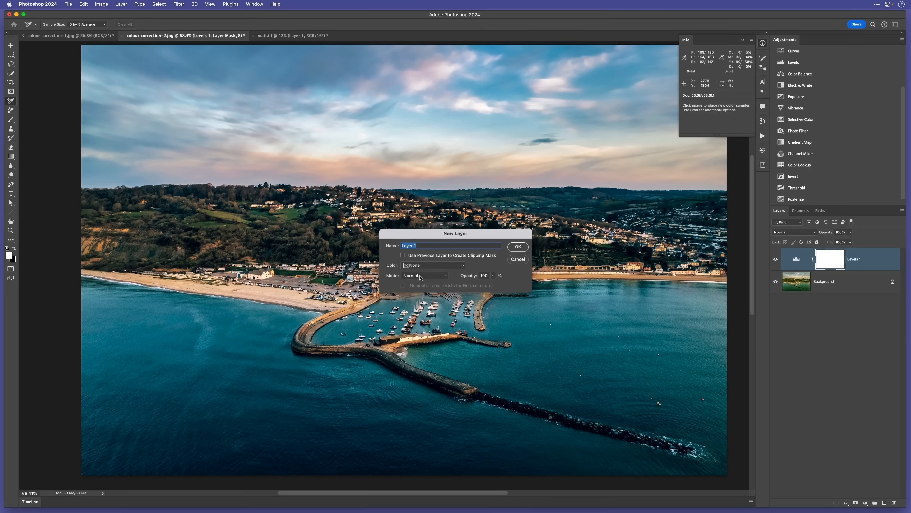
{"action": "left_click", "coordinate": [424, 275]}
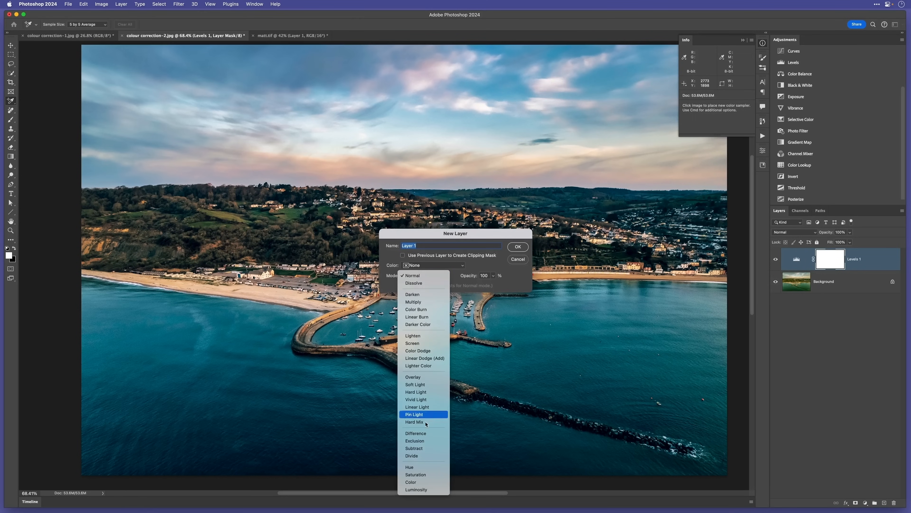
{"action": "left_click", "coordinate": [415, 434]}
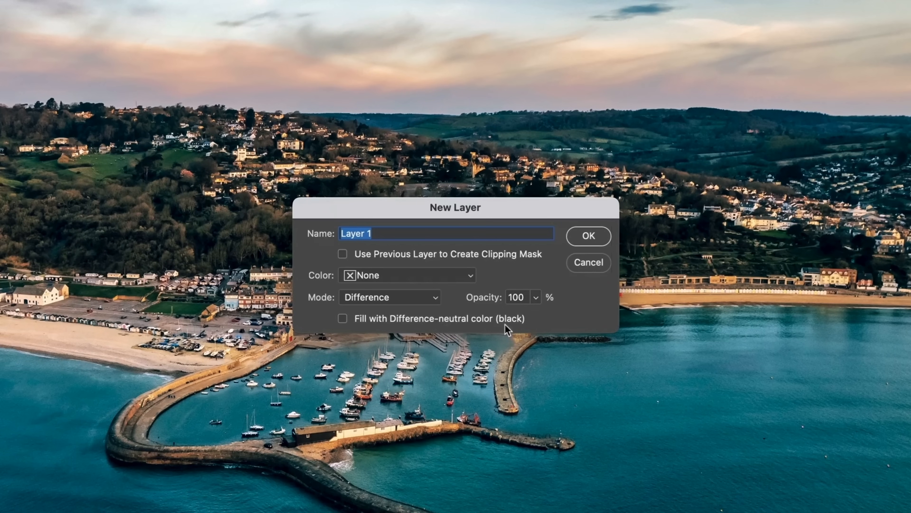
{"action": "mouse_move", "coordinate": [442, 330]}
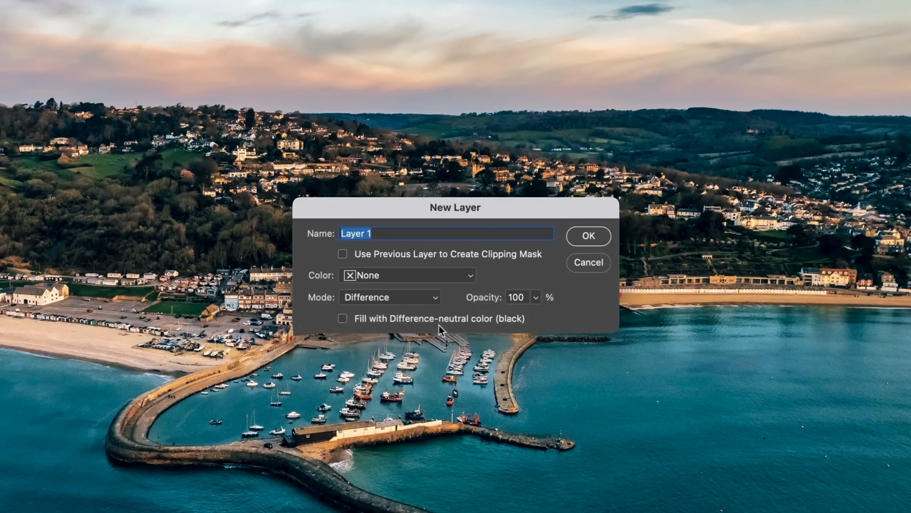
{"action": "mouse_move", "coordinate": [406, 305]}
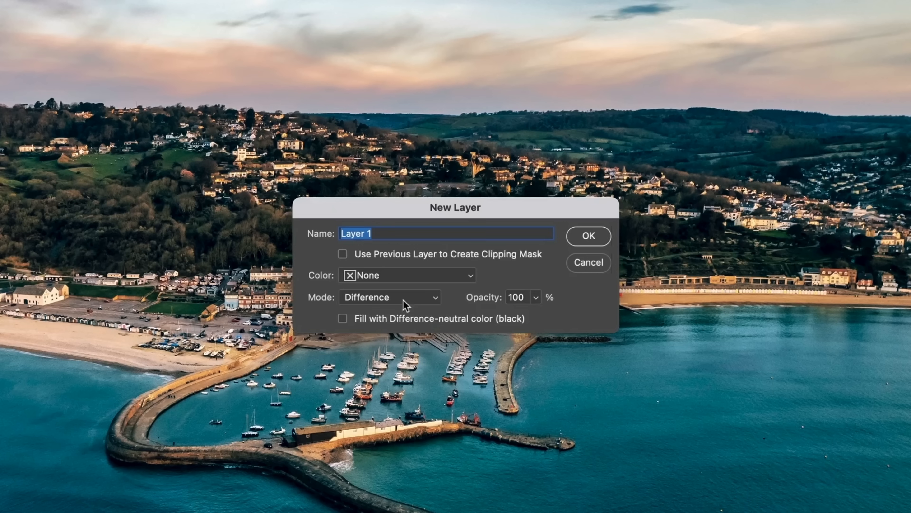
{"action": "left_click", "coordinate": [389, 297]}
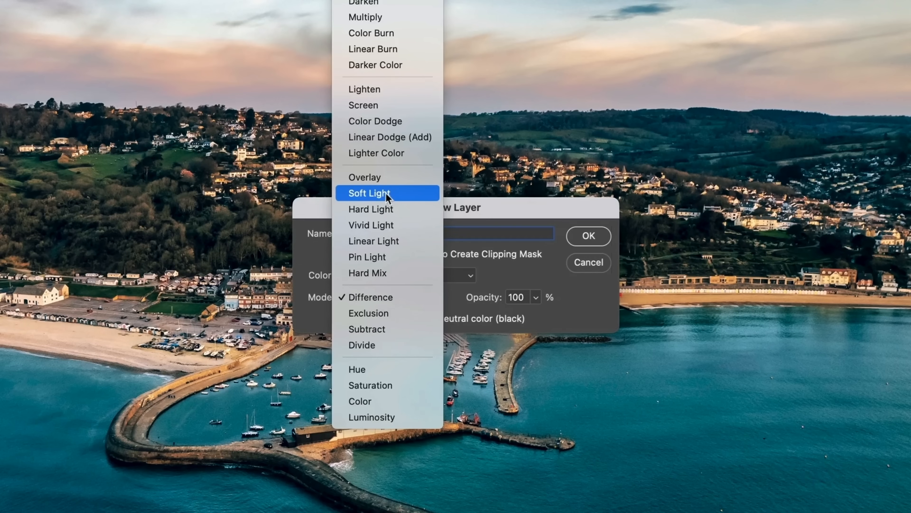
{"action": "left_click", "coordinate": [369, 193]}
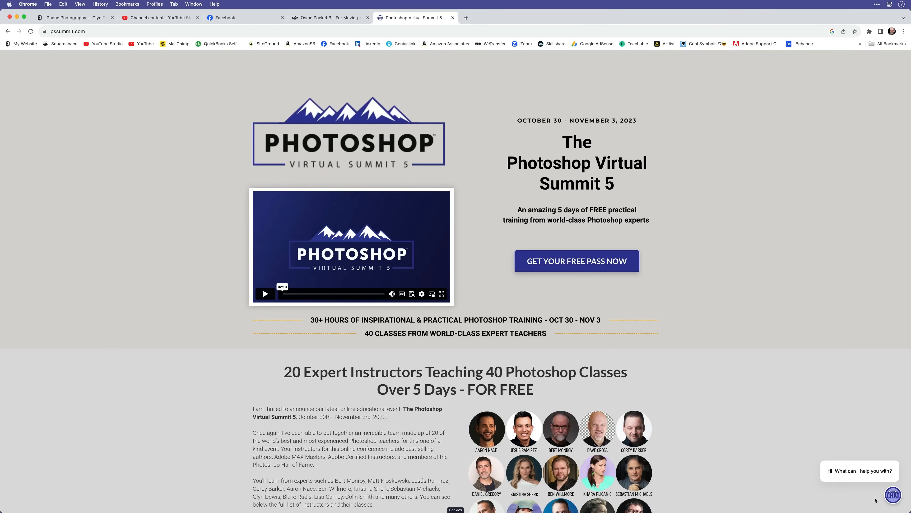
{"action": "scroll", "scroll_direction": "down", "scroll_amount": 3}
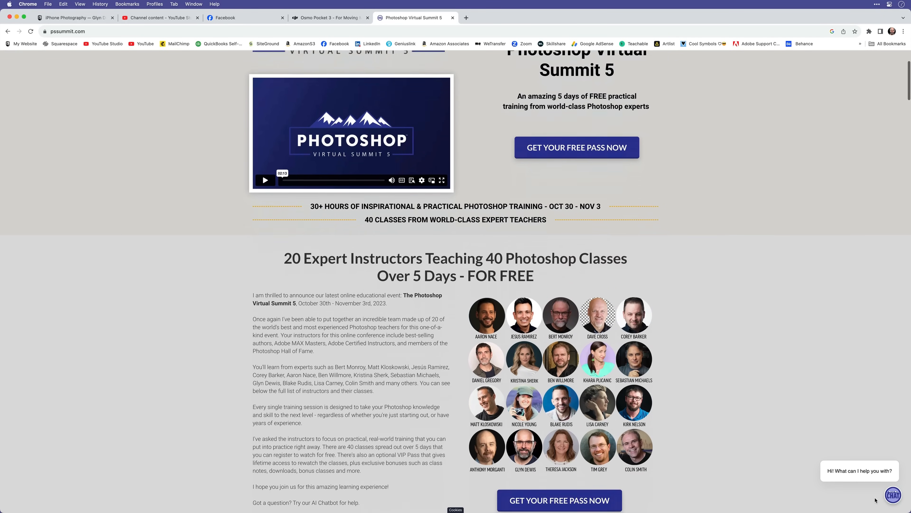
{"action": "scroll", "scroll_direction": "down", "scroll_amount": 3}
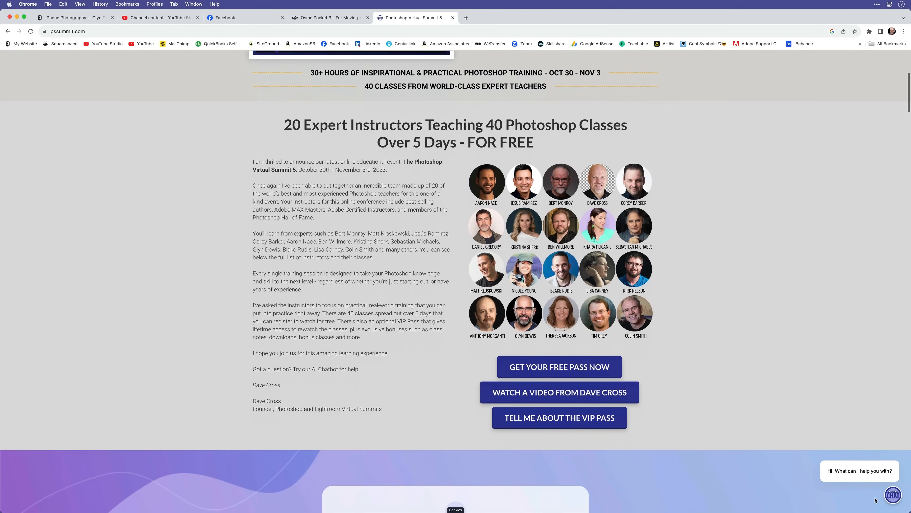
{"action": "scroll", "scroll_direction": "down", "scroll_amount": 3}
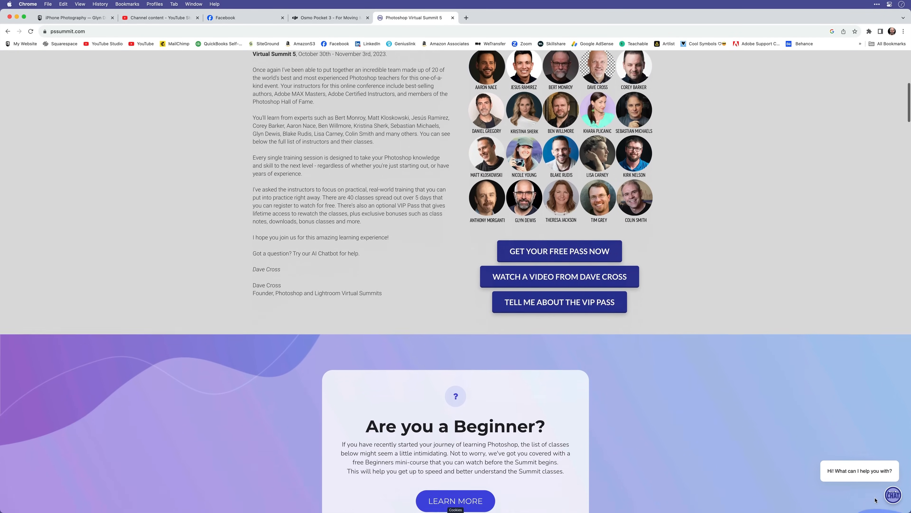